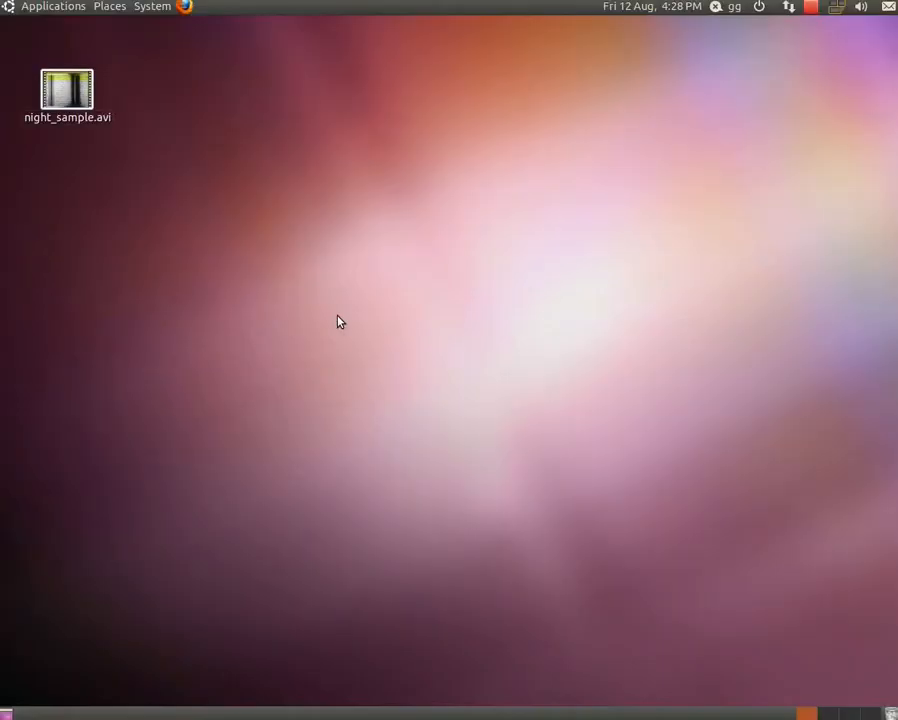
- Open the Home Folder from Places, then minimize the Nautilus window to show the desktop
left_click(109, 6)
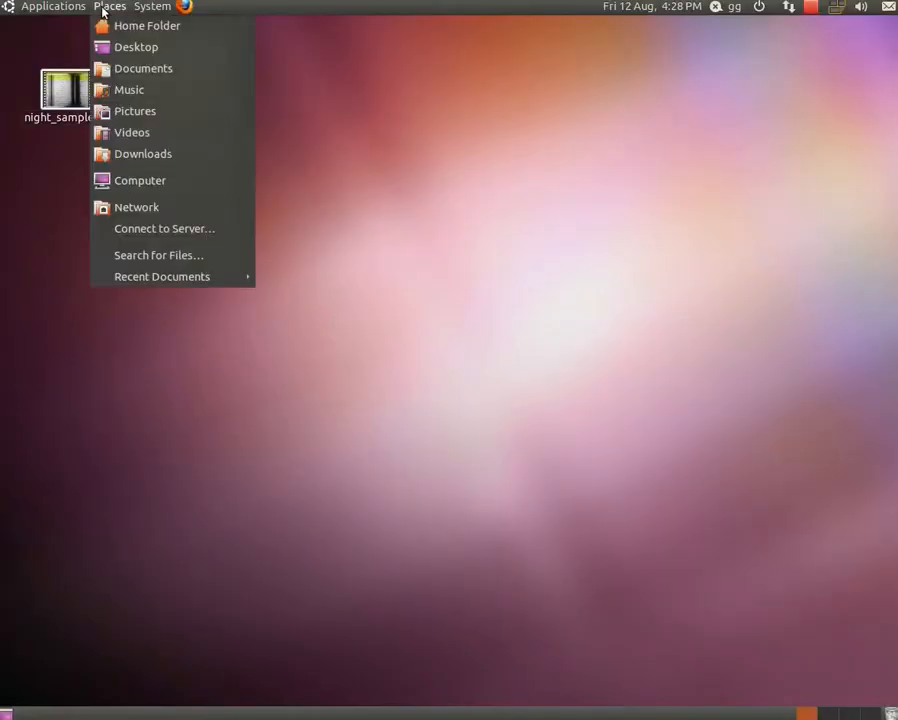
left_click(147, 25)
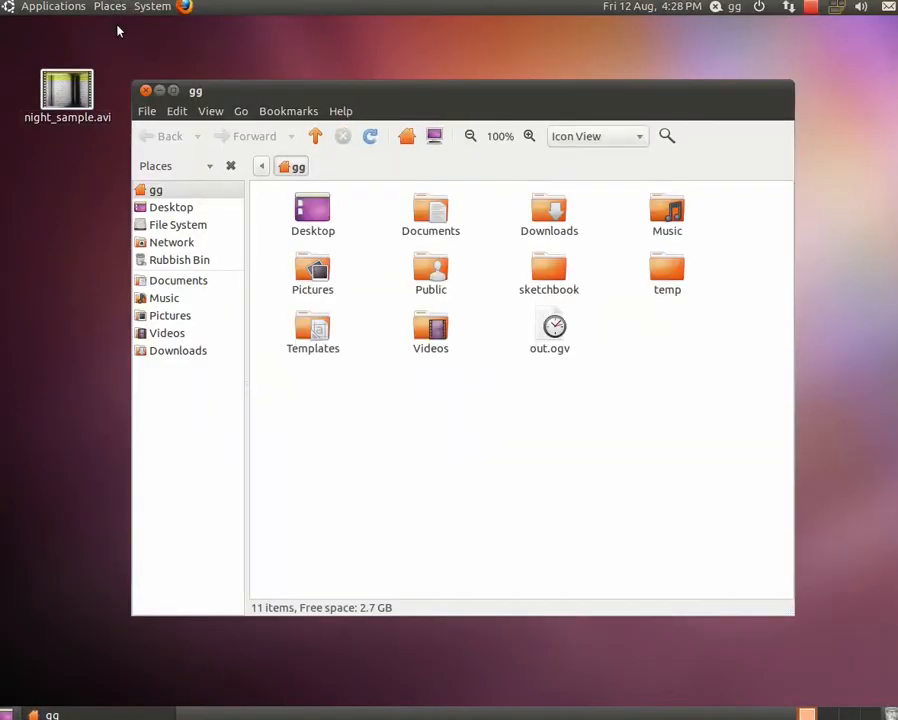
right_click(427, 420)
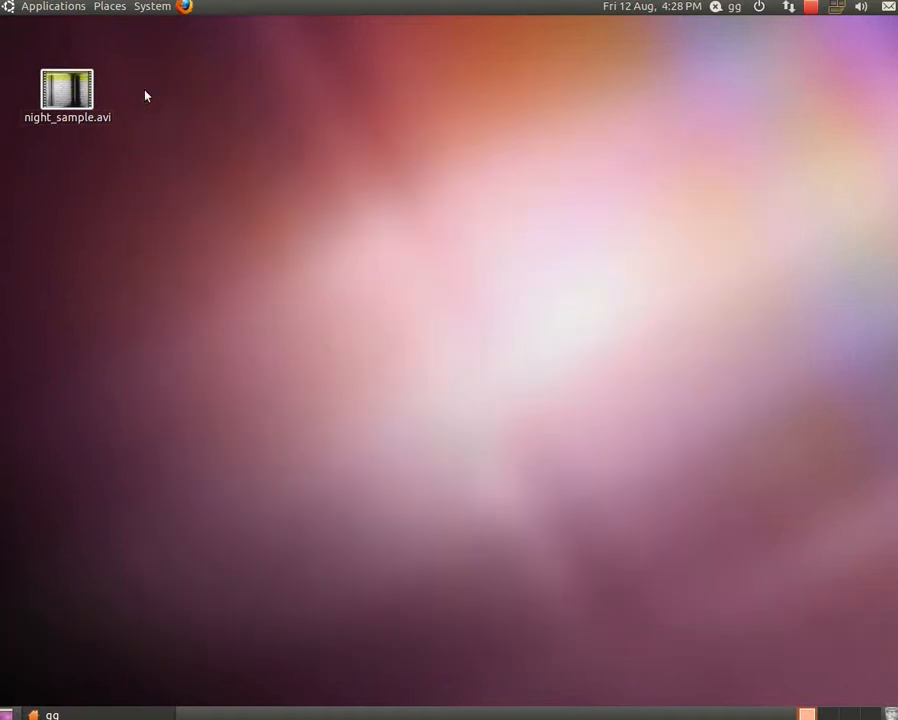
- Launch pySolo Video GUI from Applications > Science
left_click(53, 7)
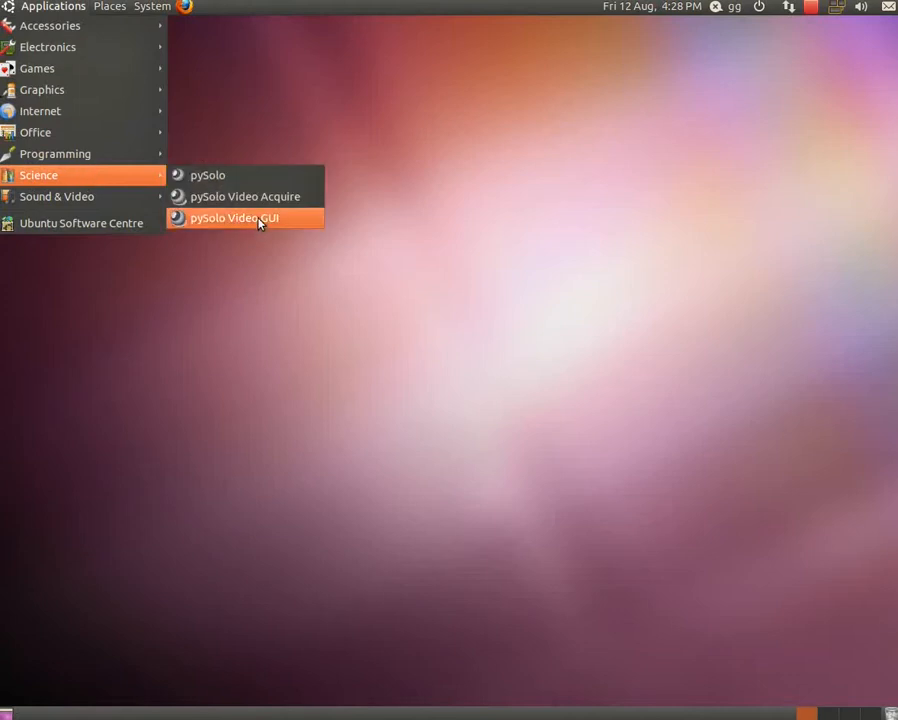
left_click(233, 218)
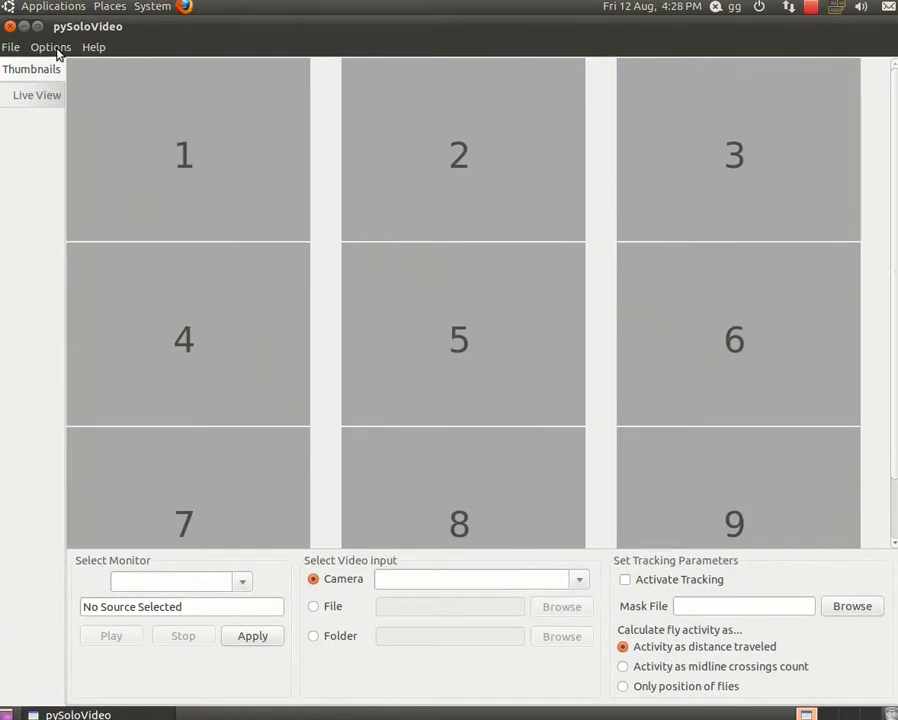
- Set the Data_Folder option to /home/gg/sleepData and save it
left_click(51, 47)
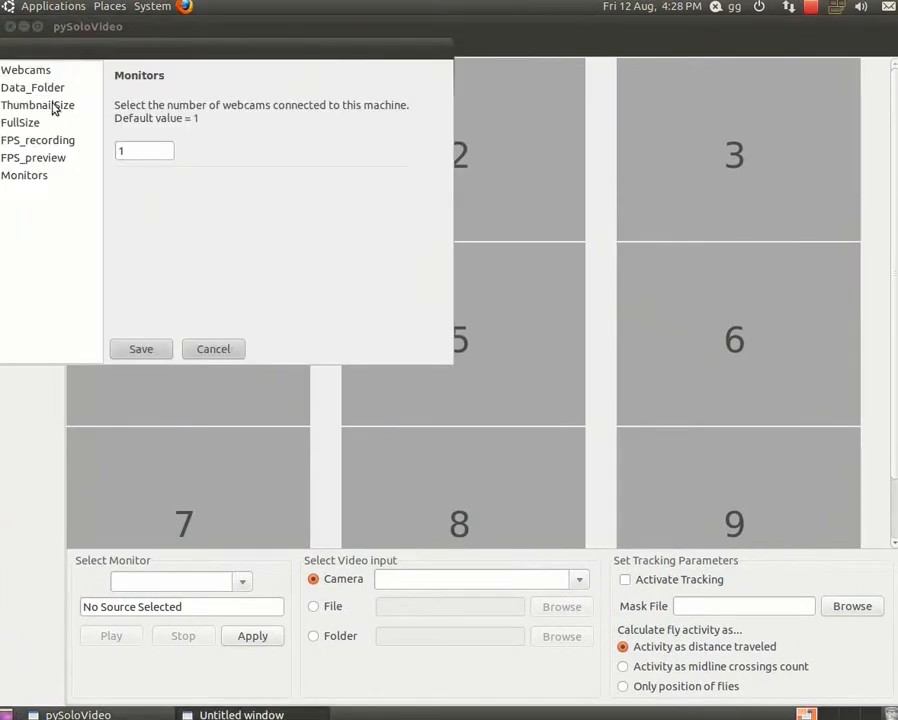
left_click(32, 87)
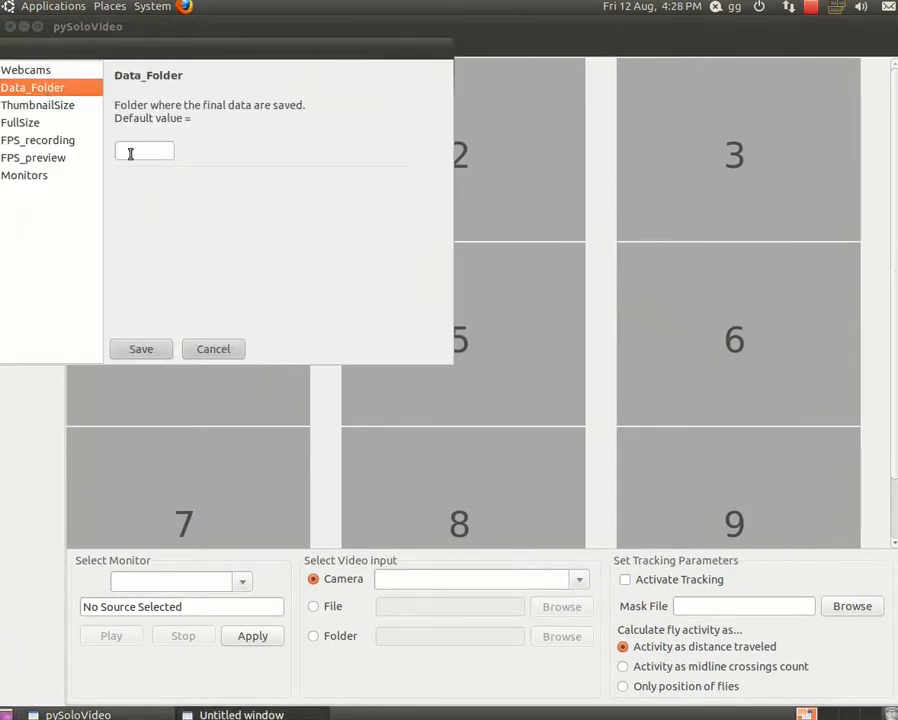
type("/home")
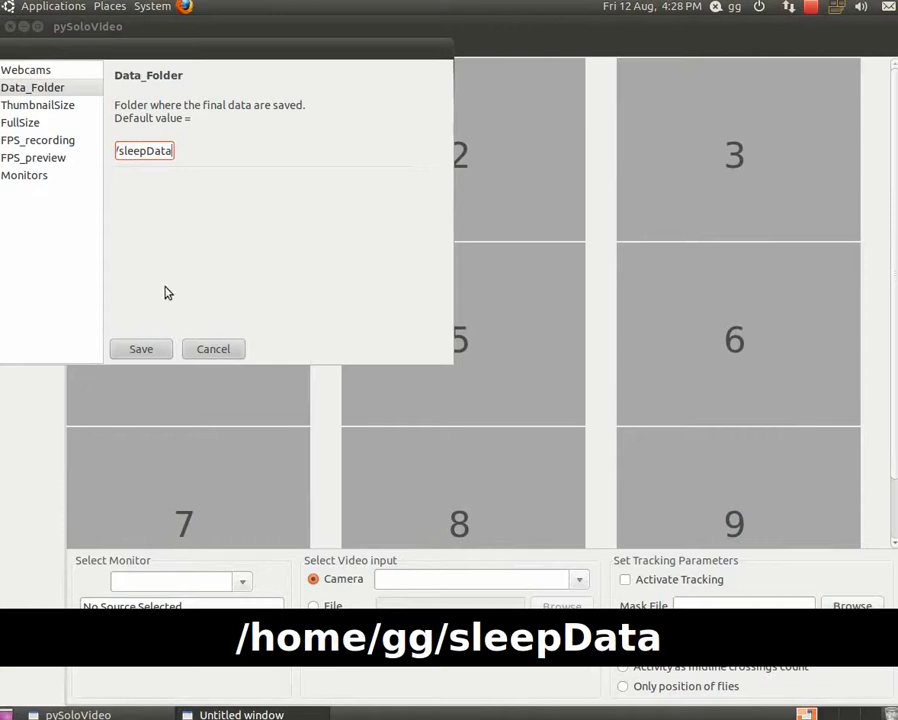
left_click(140, 348)
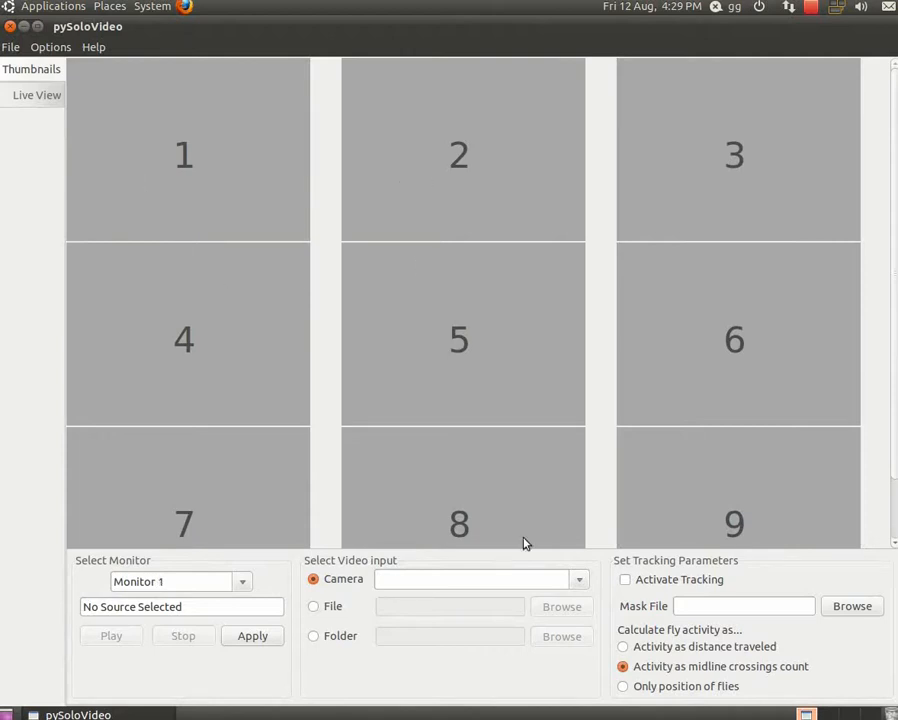
- Set Monitor 1's file input to Desktop/night_sample.avi and apply it
left_click(578, 579)
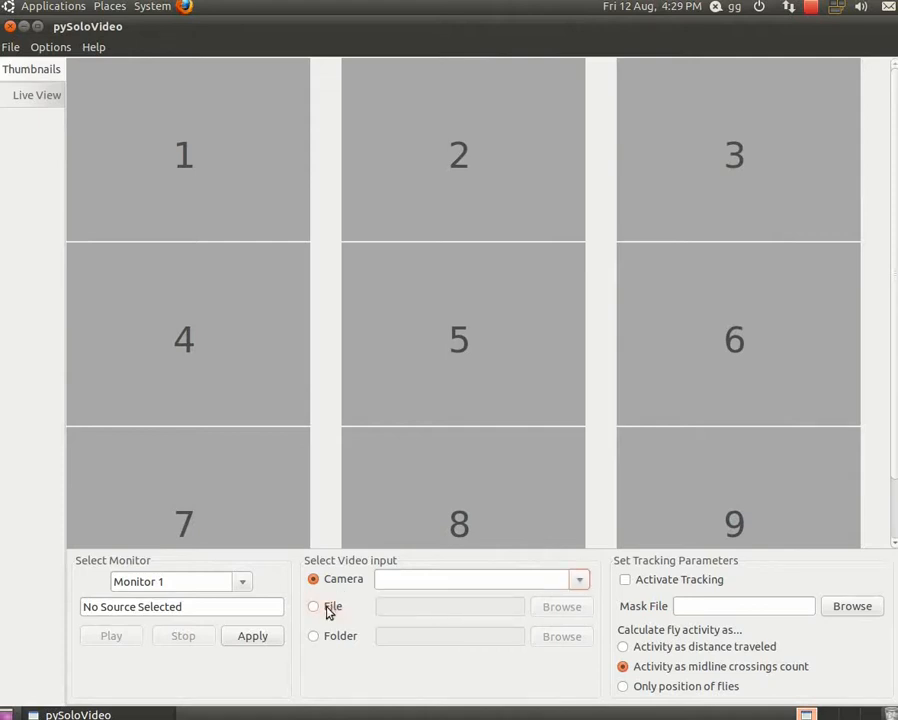
left_click(314, 606)
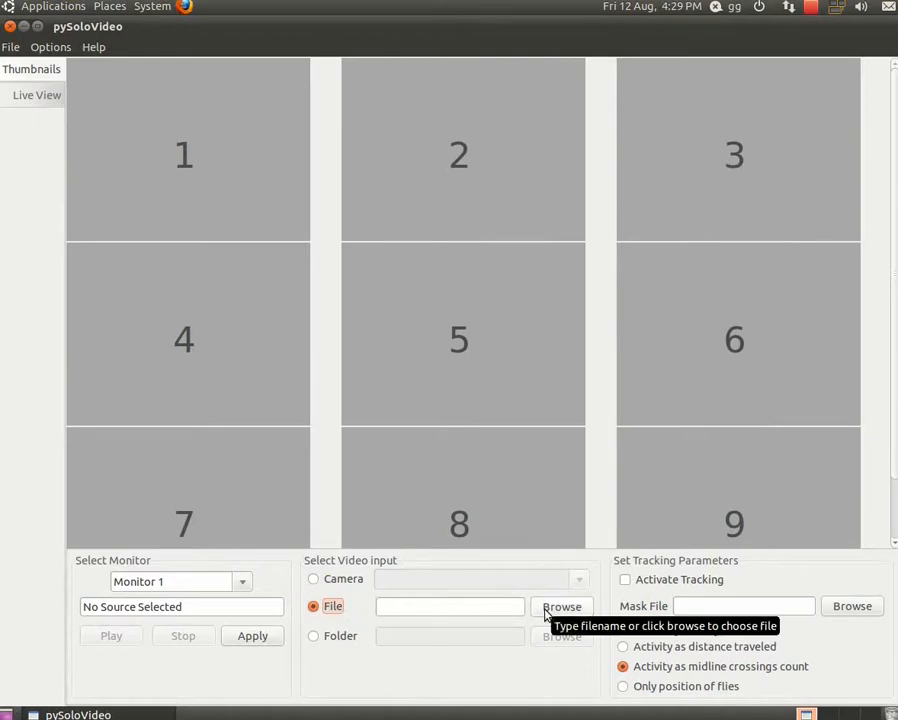
left_click(561, 606)
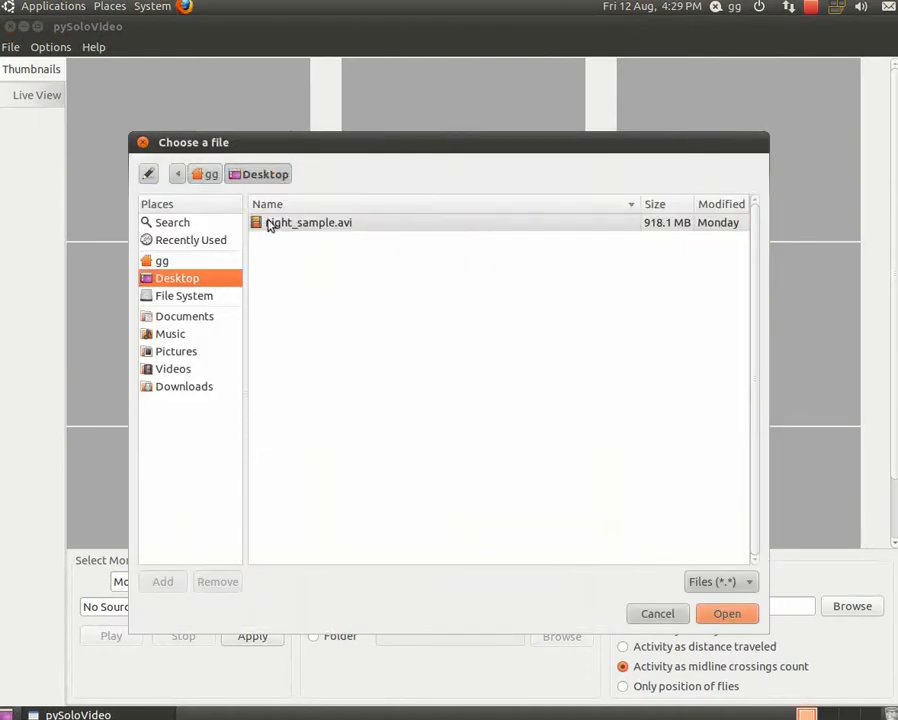
left_click(726, 613)
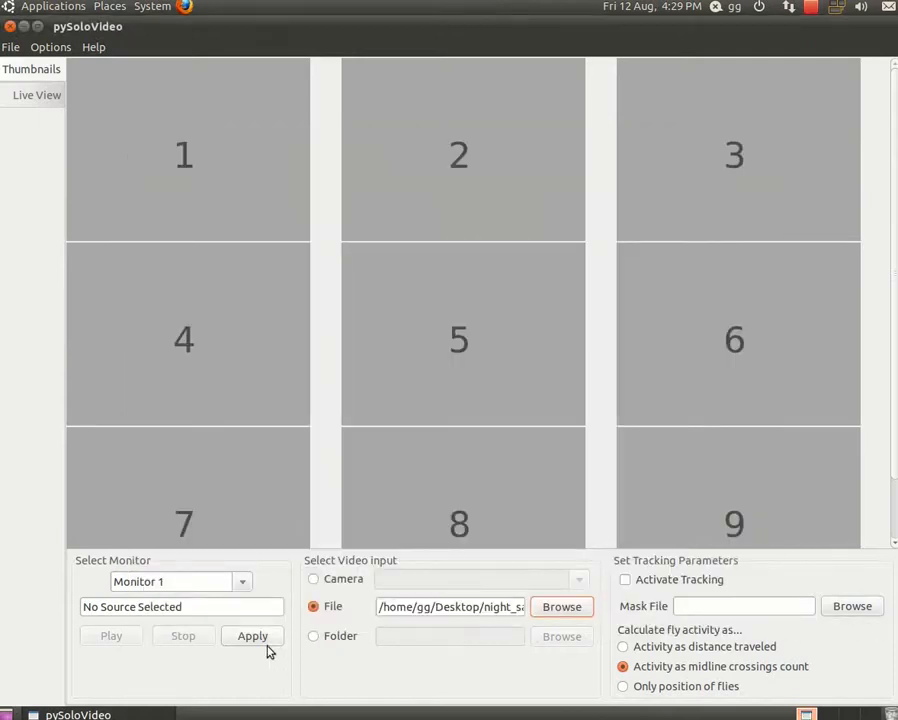
left_click(252, 636)
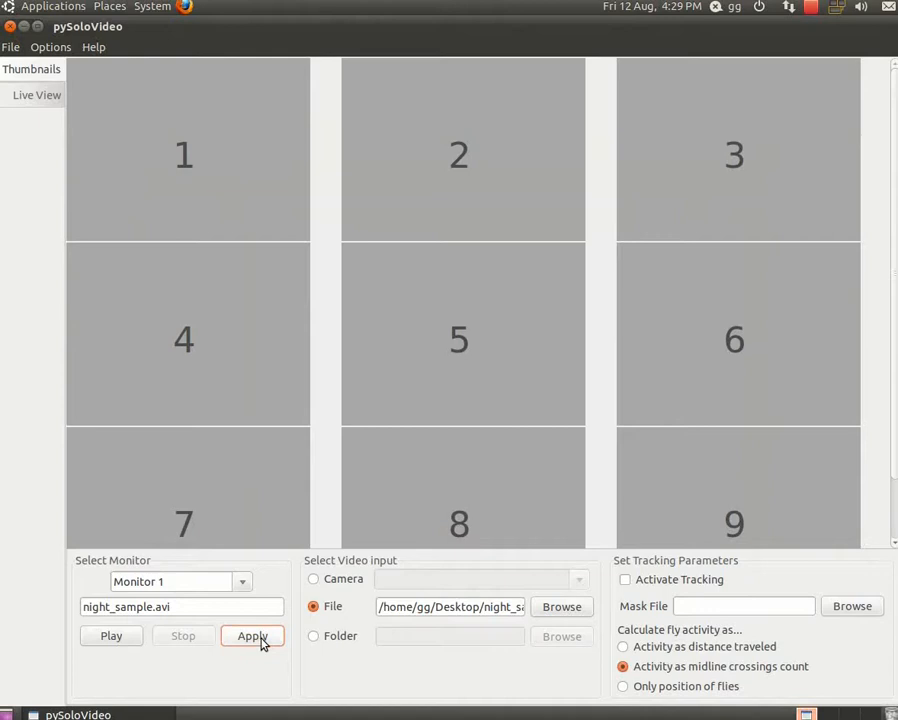
mouse_move(166, 582)
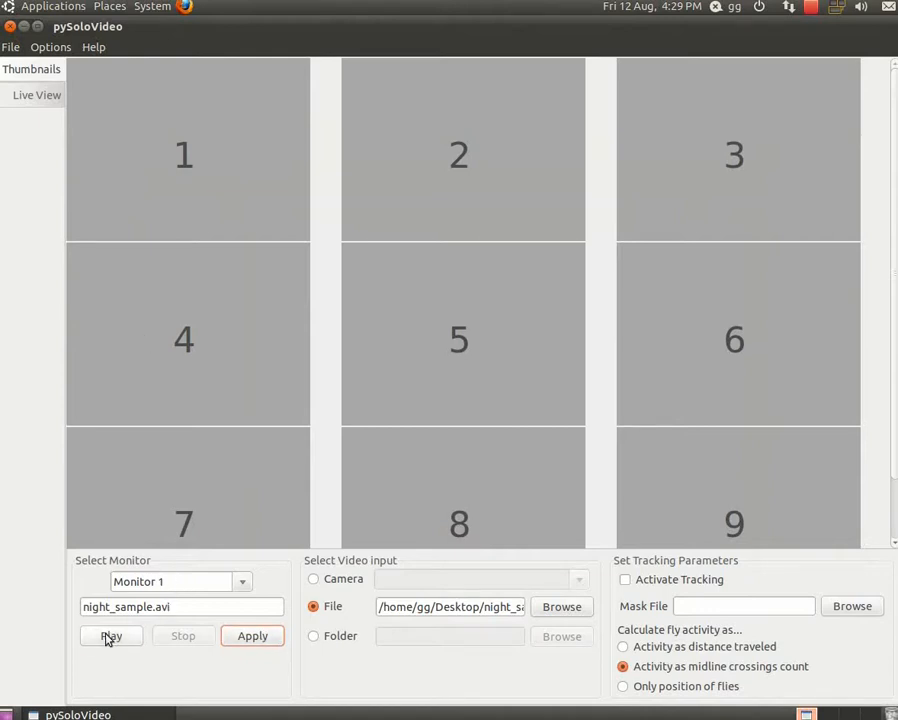
- Play Monitor 1's night_sample.avi preview in its thumbnail and reselect Monitor 1
left_click(111, 635)
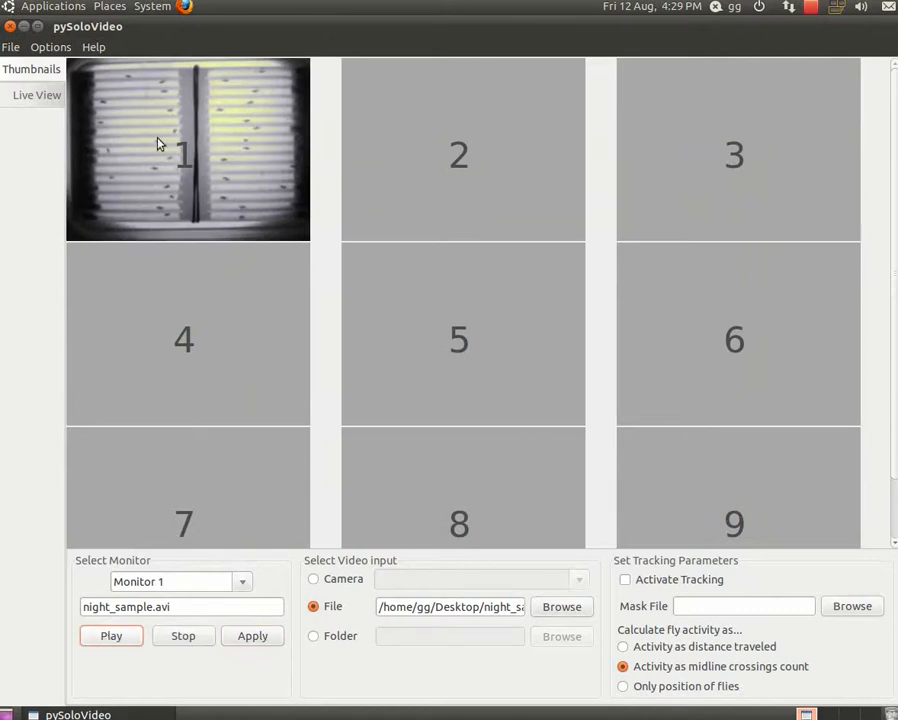
mouse_move(243, 341)
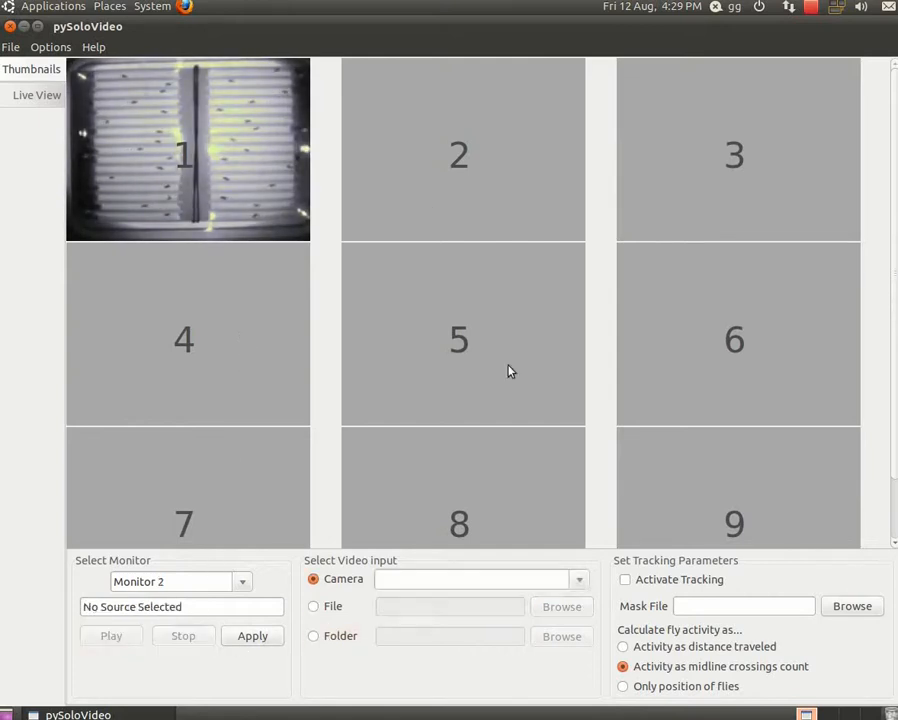
left_click(578, 579)
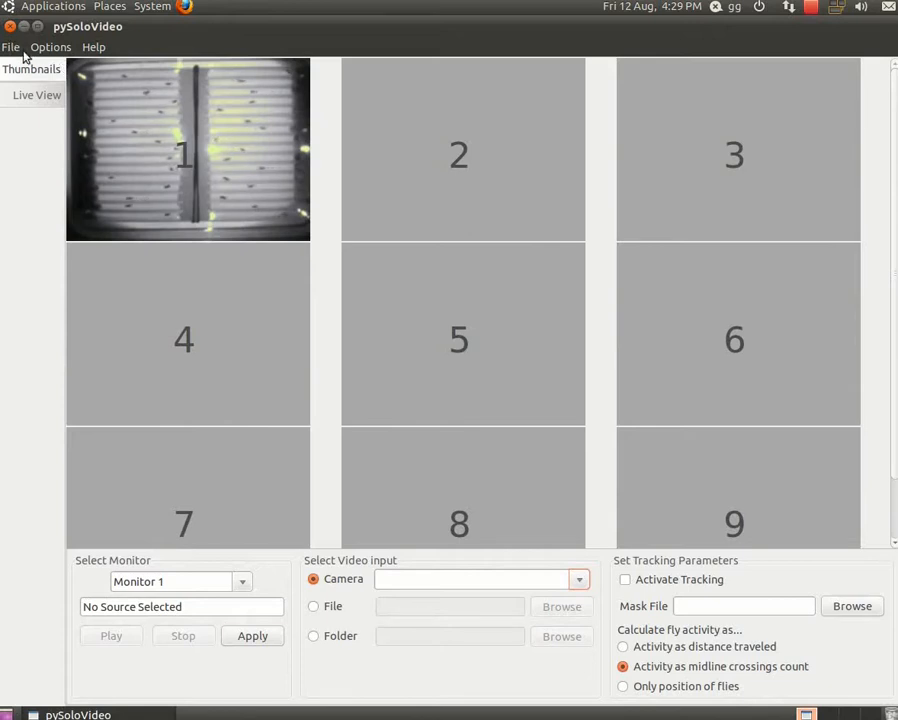
left_click(11, 47)
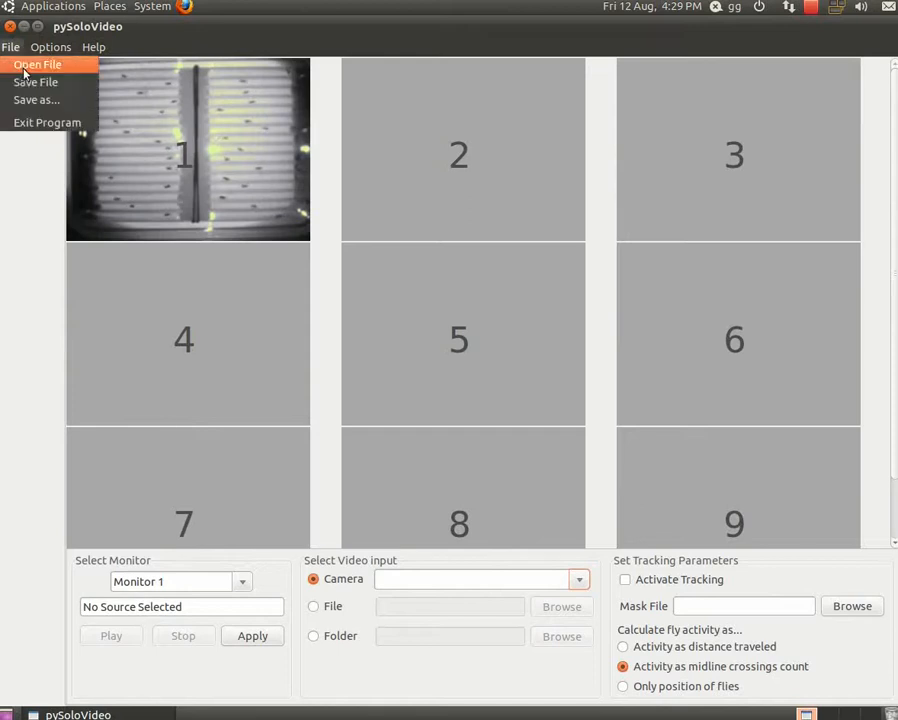
mouse_move(24, 122)
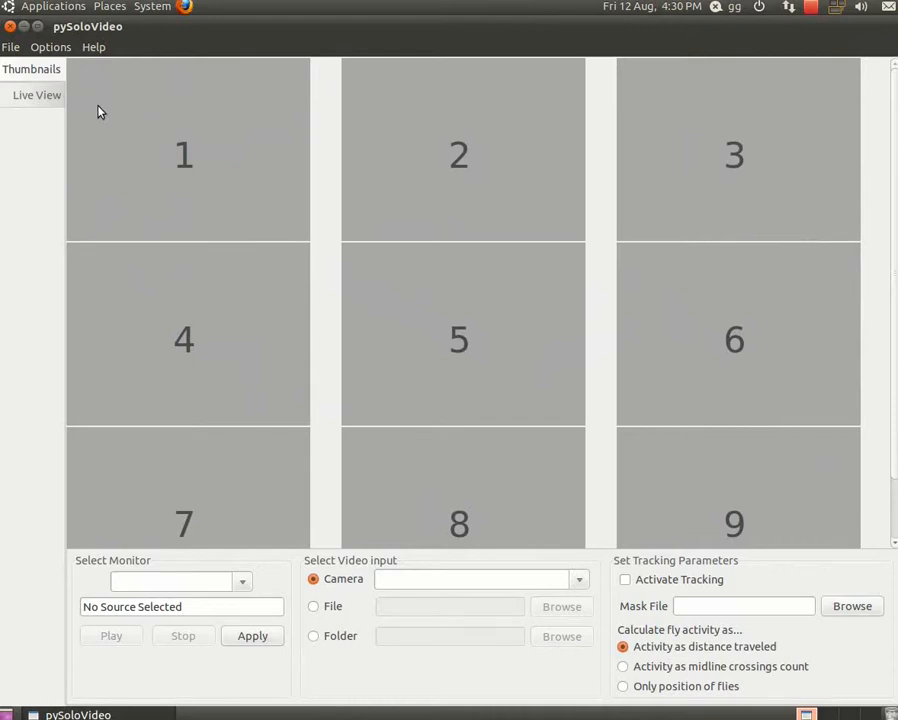
- Show Monitor 1's night sample video full size in Live View
left_click(37, 95)
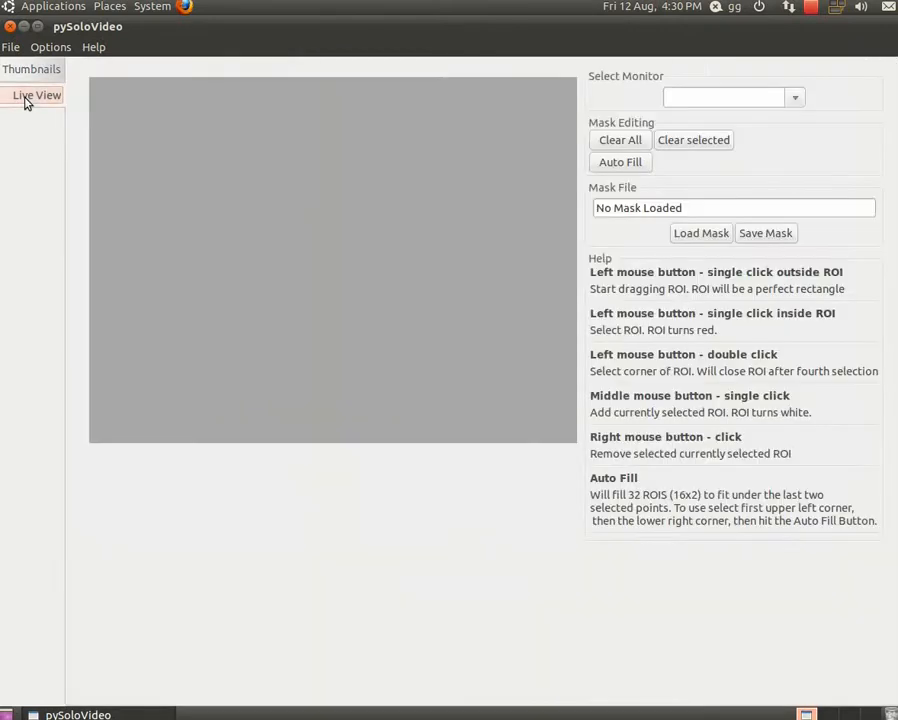
left_click(795, 97)
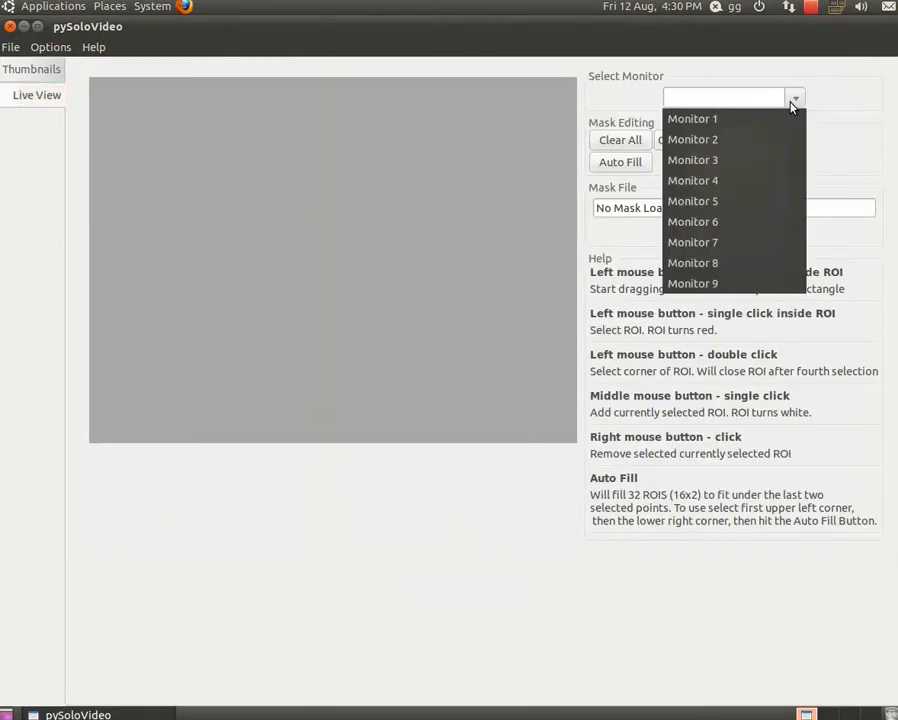
left_click(692, 118)
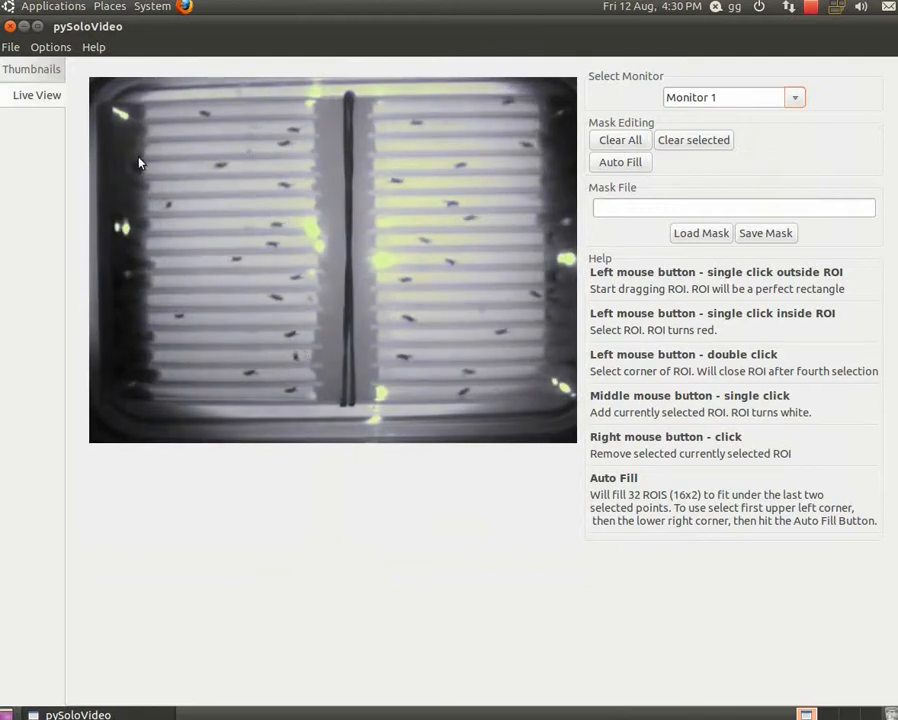
- Draw several test tube regions on Monitor 1's tray image
left_click_drag(130, 167, 310, 181)
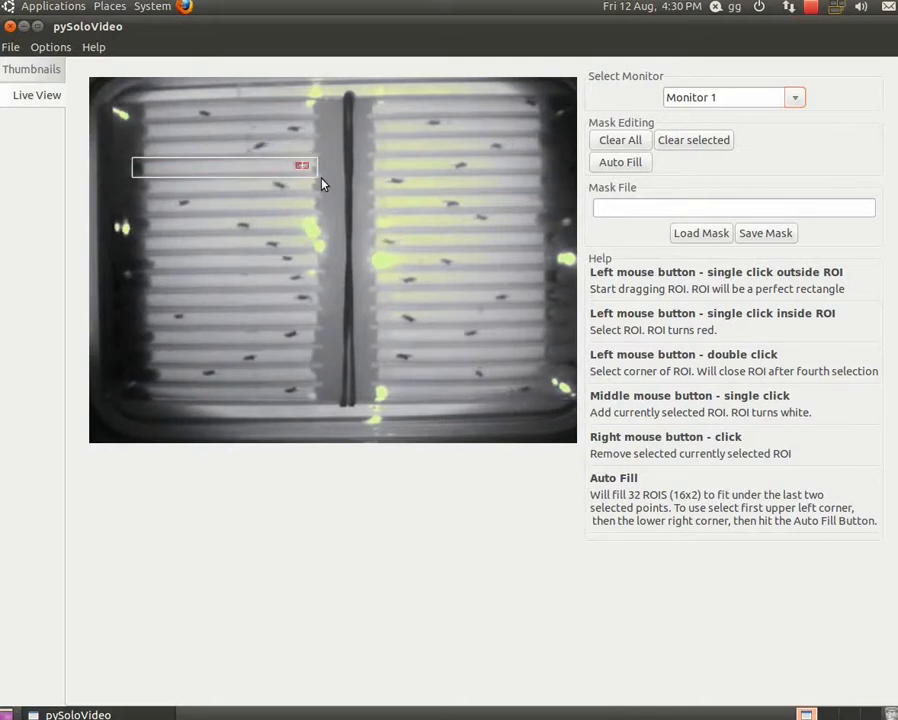
left_click_drag(132, 223, 338, 237)
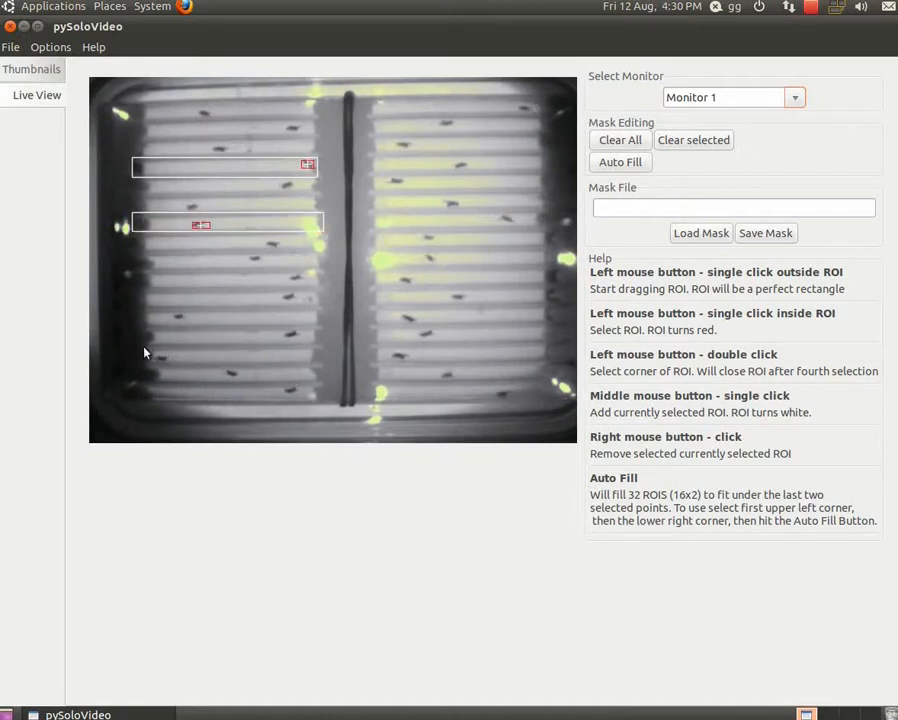
left_click(133, 352)
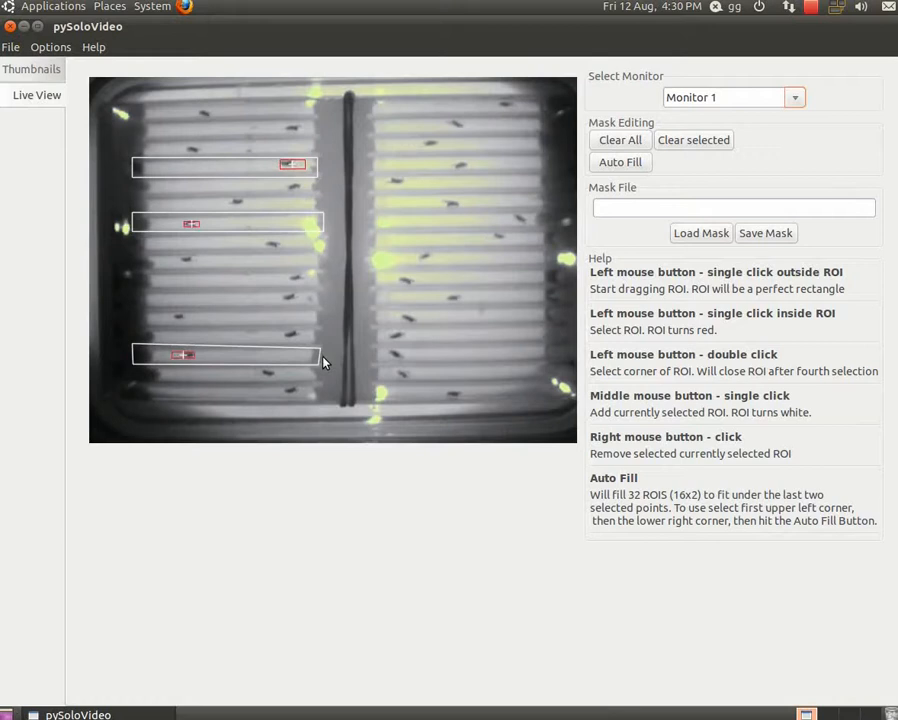
left_click_drag(388, 228, 458, 330)
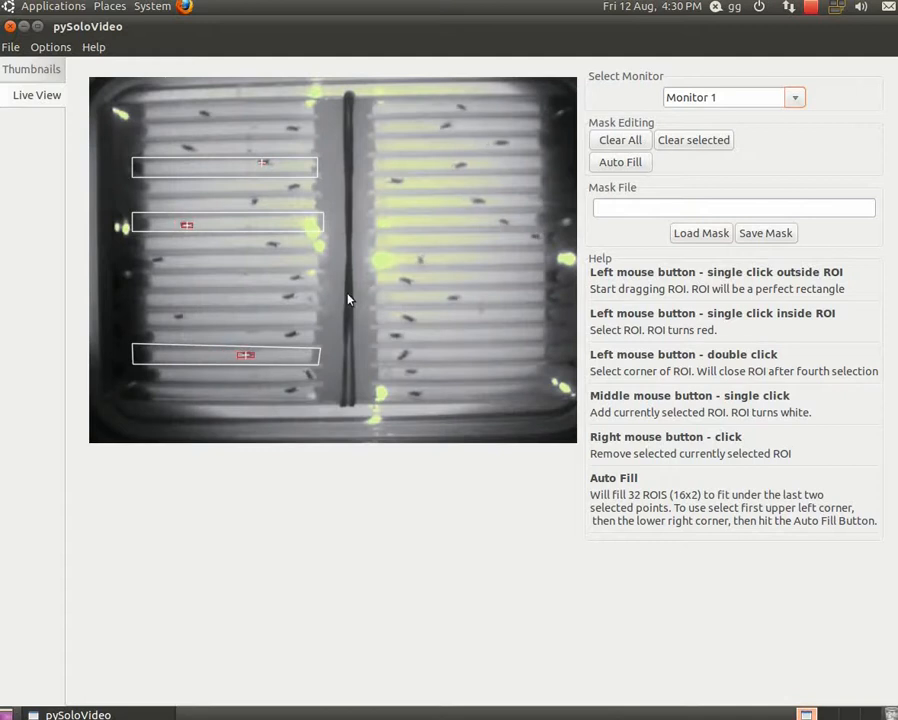
left_click(224, 167)
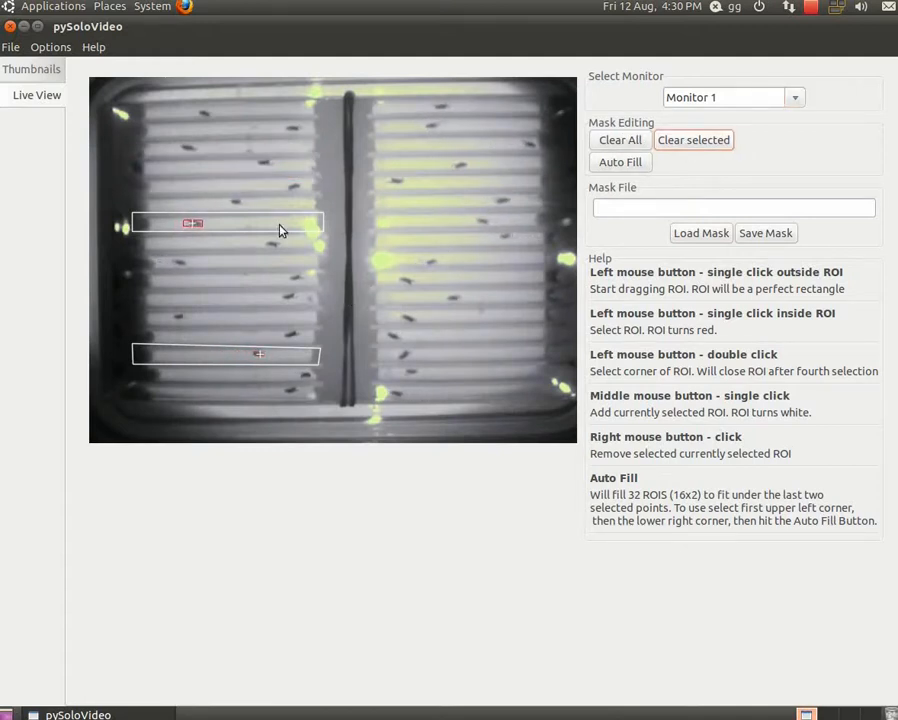
- Clear the selected and all test regions, then mark the tube area's corners
left_click(619, 140)
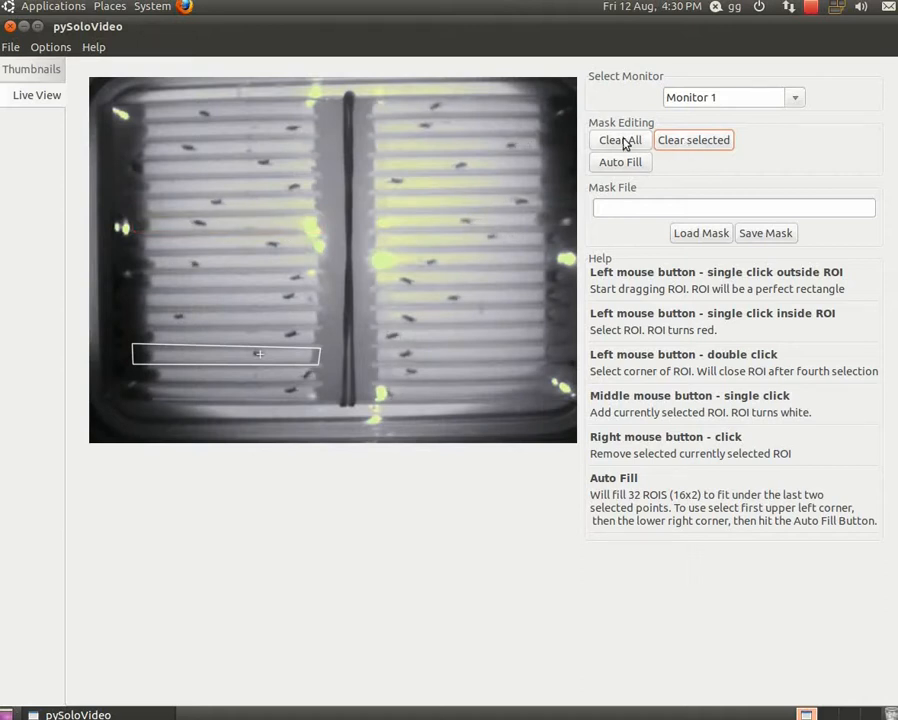
left_click(619, 140)
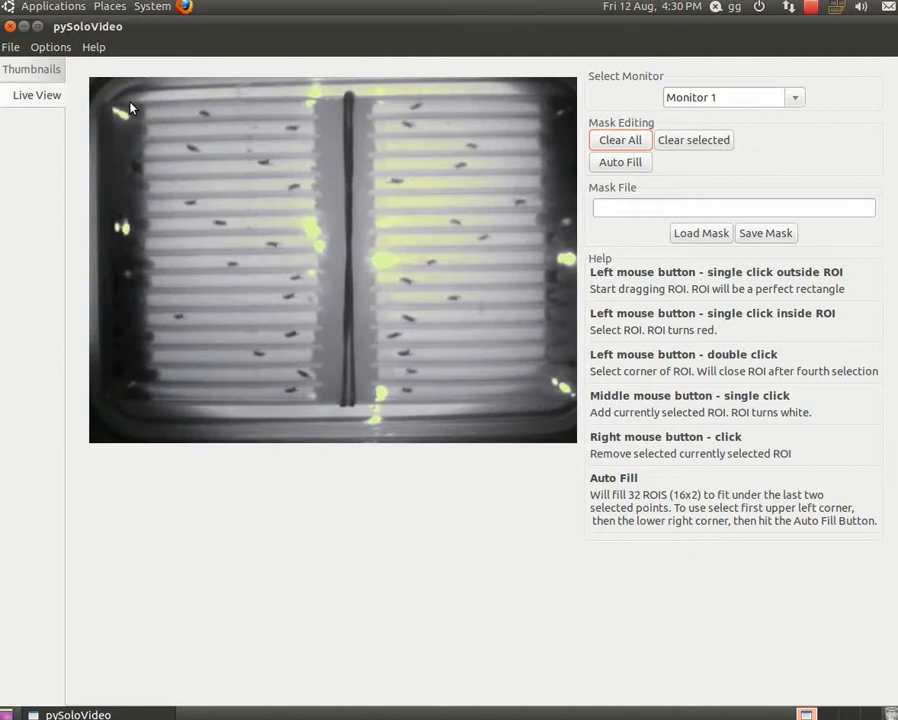
mouse_move(557, 410)
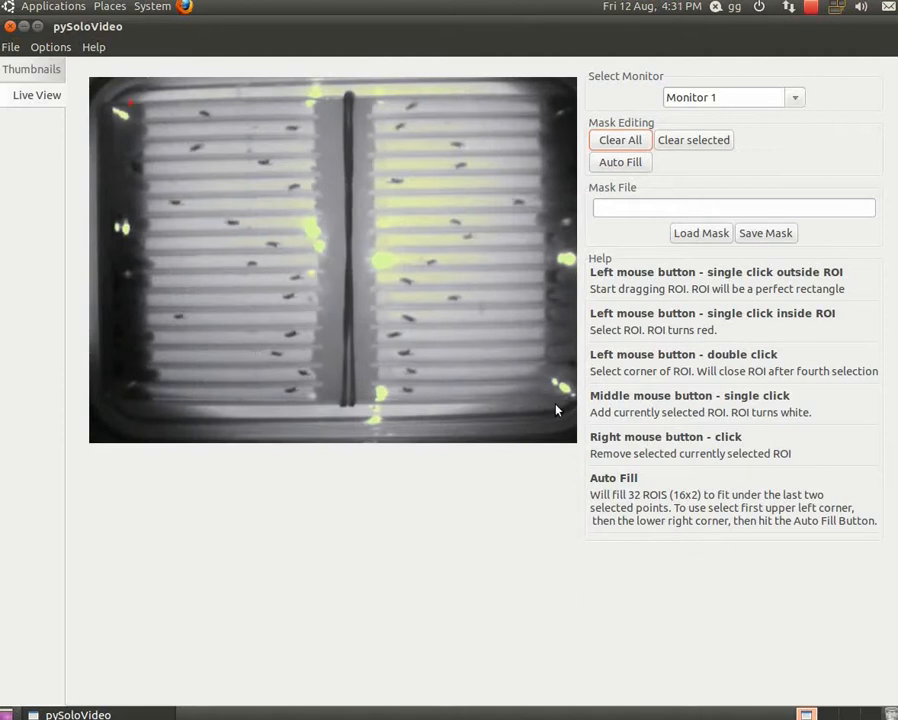
left_click(620, 162)
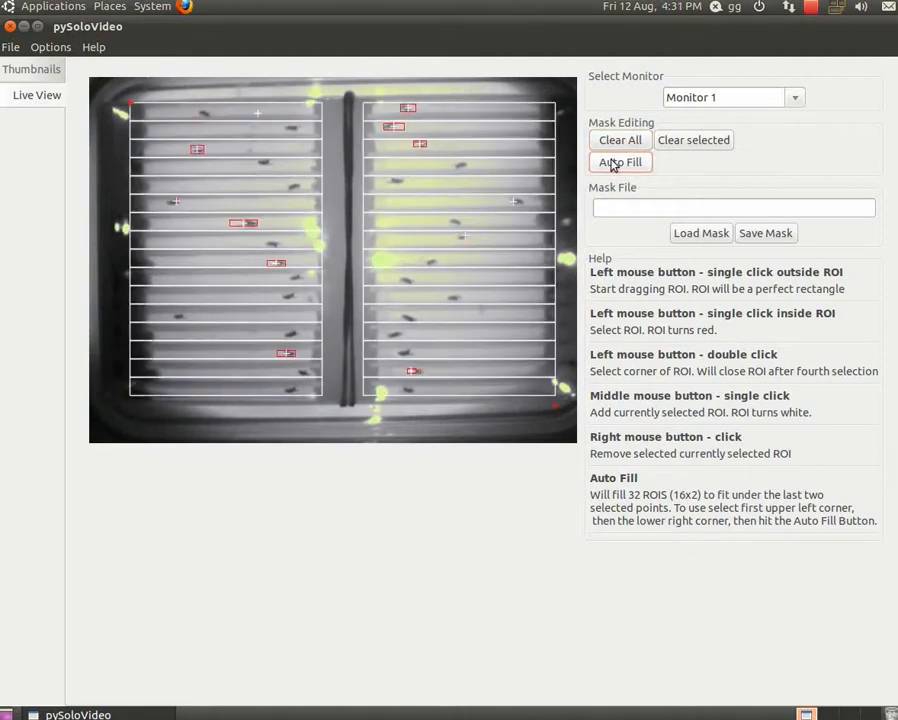
- Auto-fill 32 tube regions and save the mask to Desktop as Monitor_1.msk
left_click(619, 162)
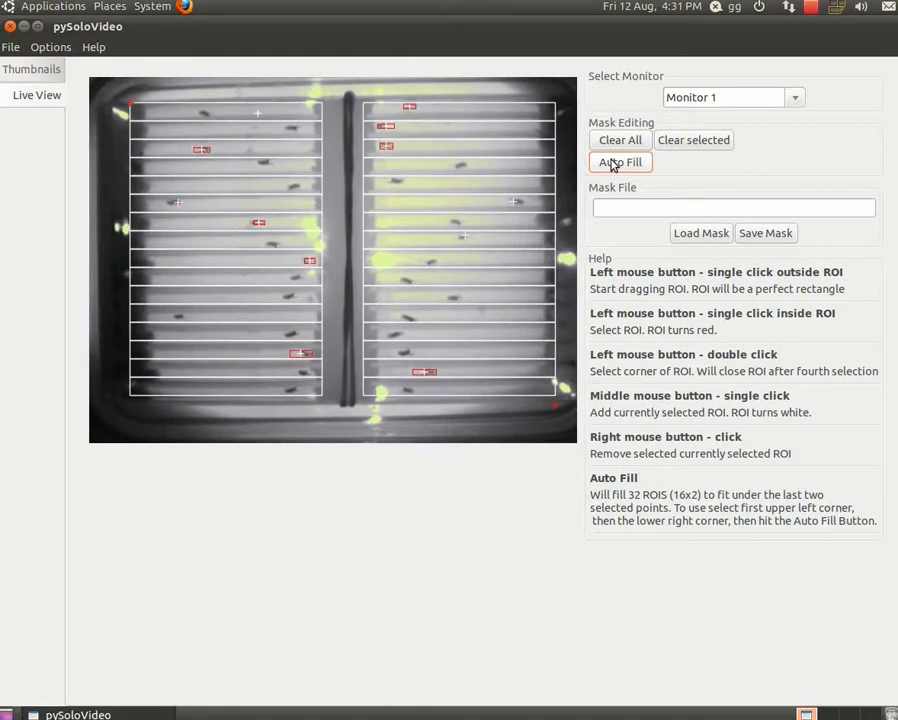
left_click(765, 232)
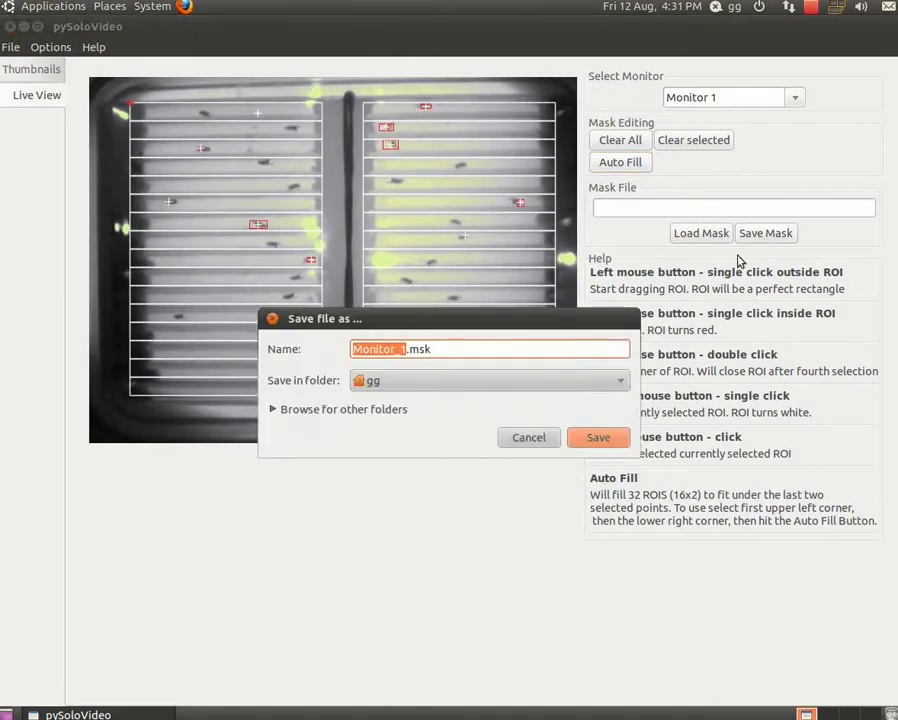
left_click(488, 380)
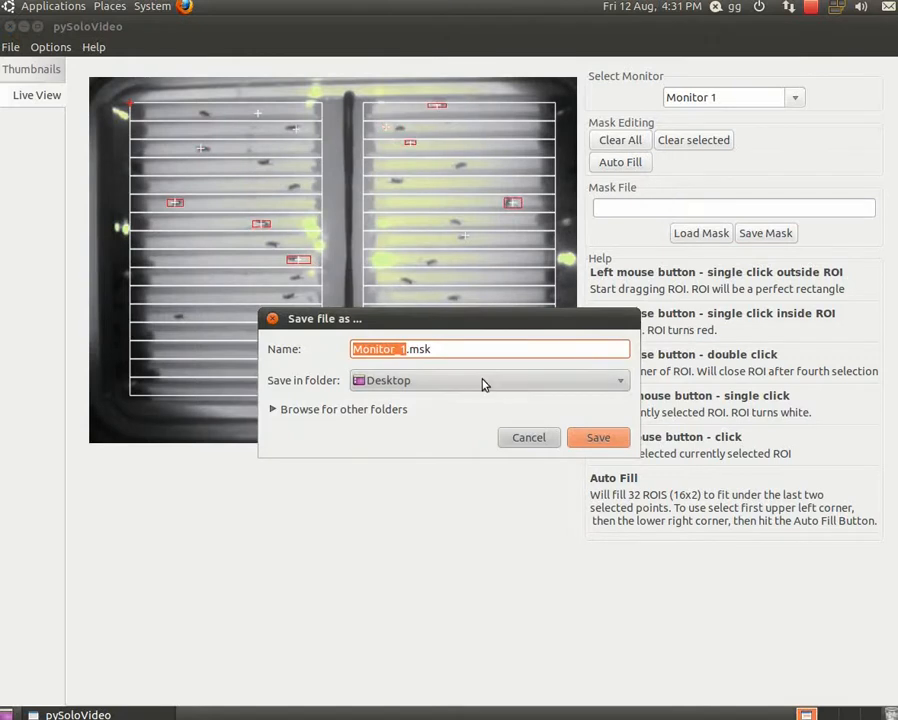
left_click(598, 437)
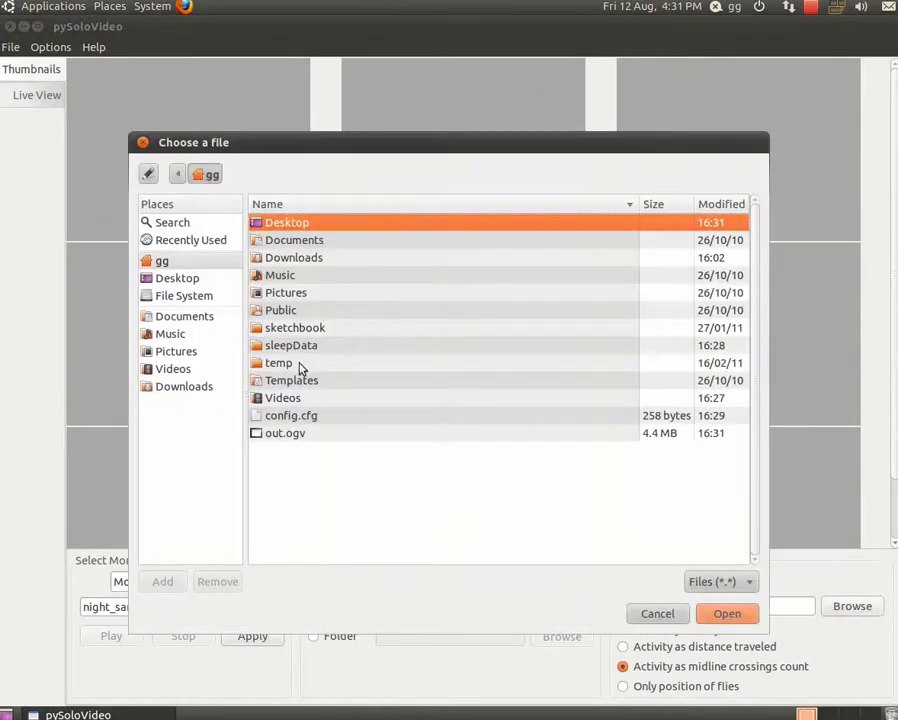
- Load Desktop/Monitor_1.msk as Monitor 1's mask, activate tracking, and count midline crossings
double_click(287, 222)
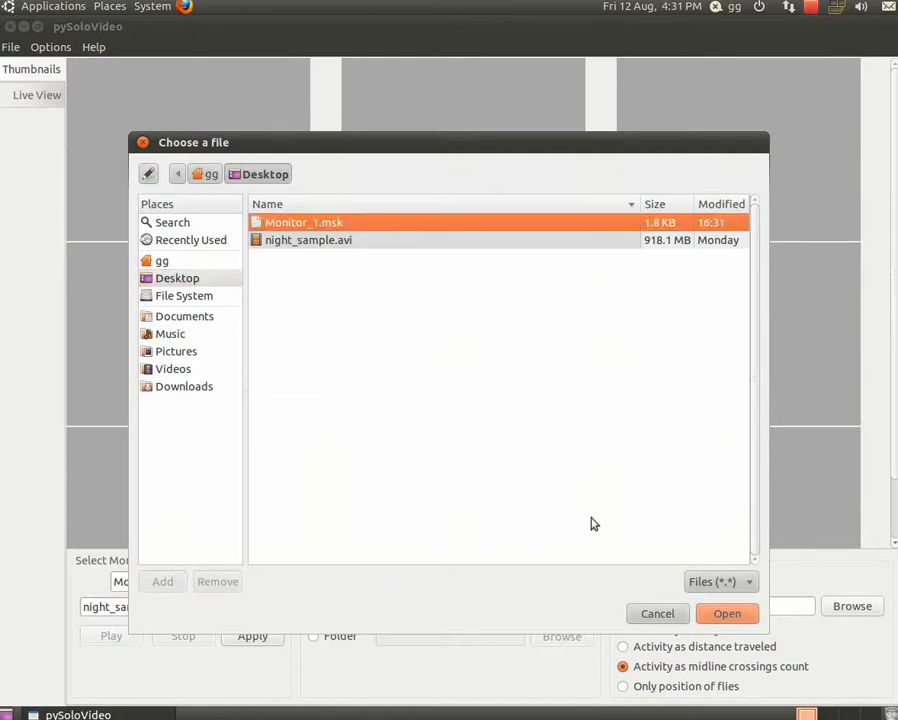
left_click(727, 613)
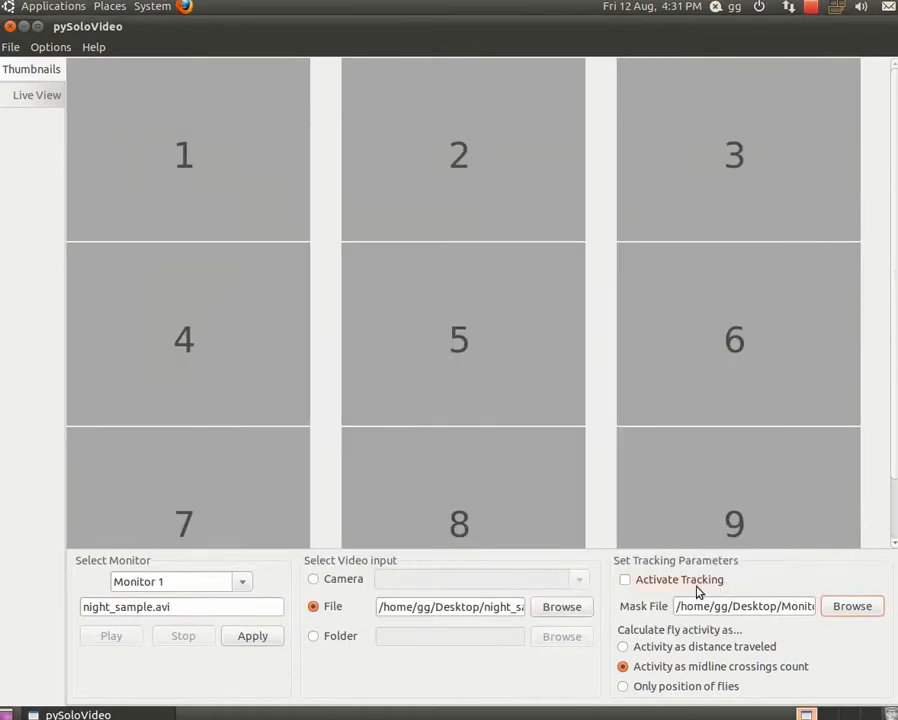
left_click(624, 580)
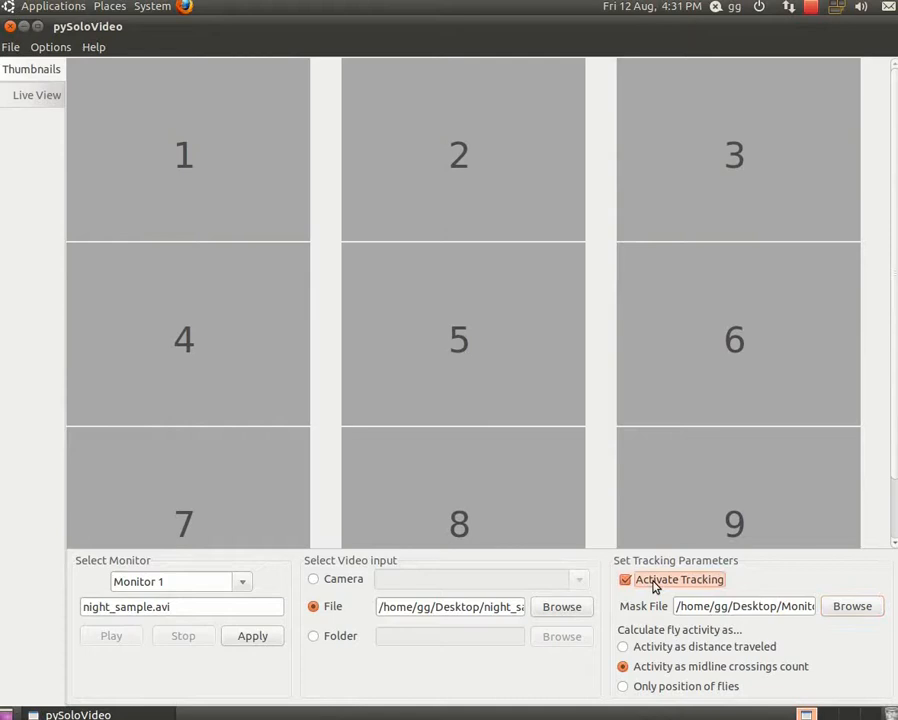
left_click(622, 646)
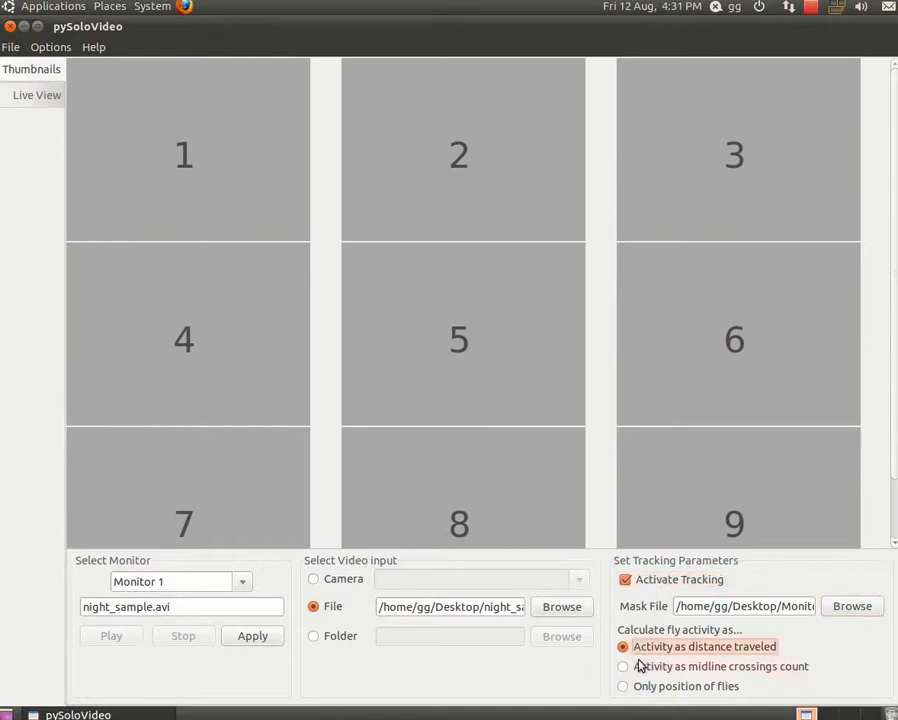
left_click(623, 686)
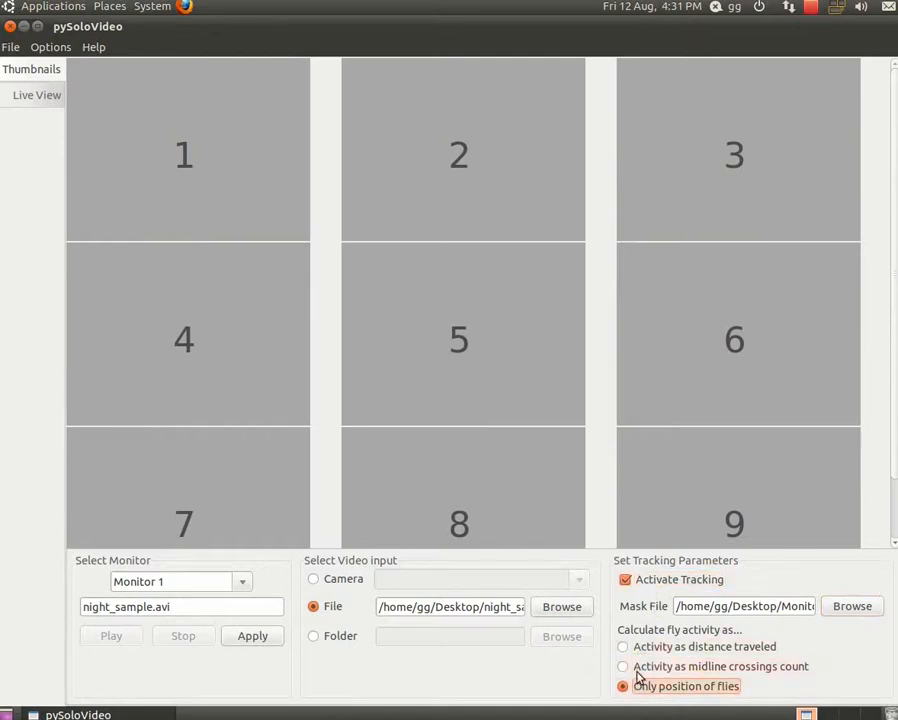
left_click(623, 666)
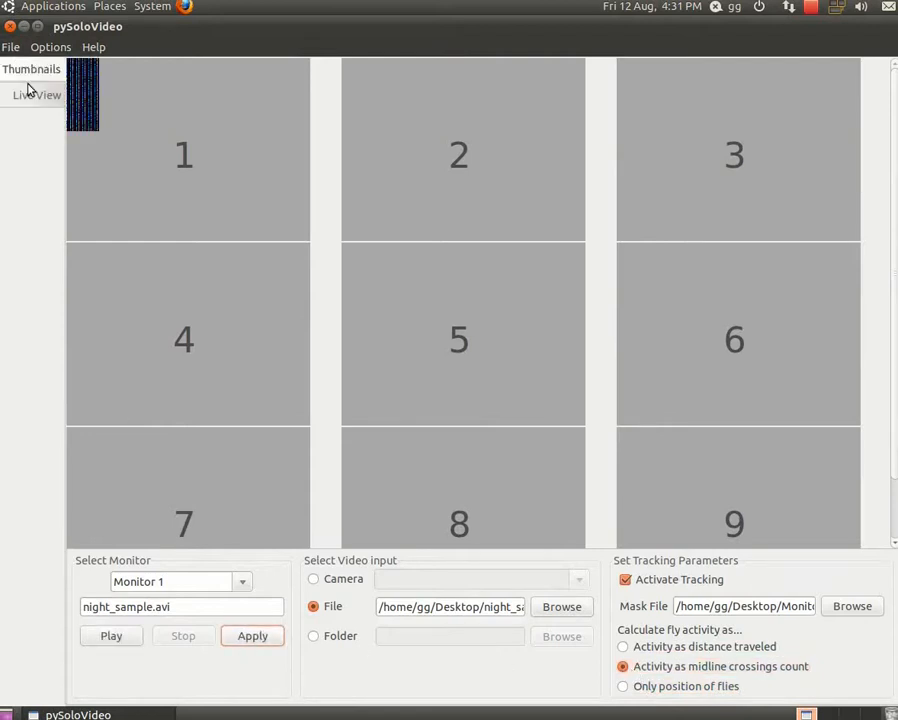
- Save the configuration as config.cfg in the home folder and exit pySoloVideo
left_click(11, 47)
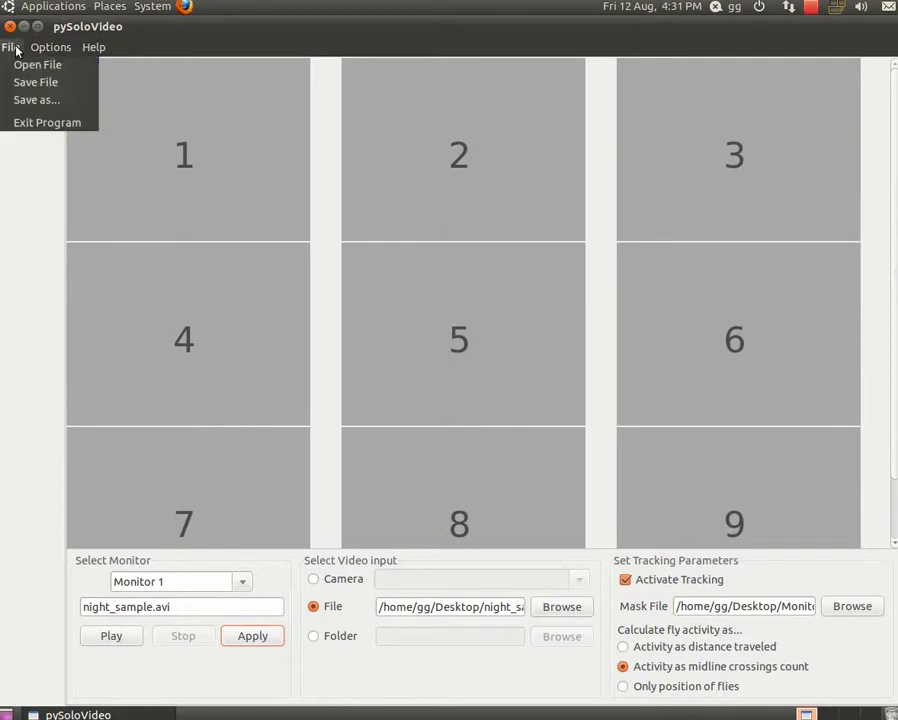
left_click(36, 99)
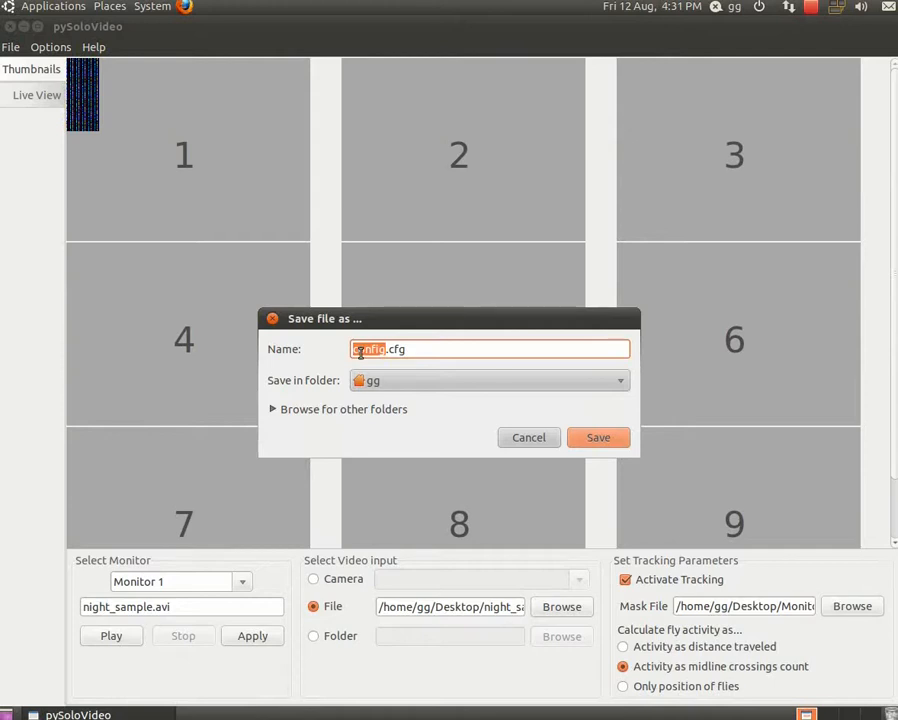
left_click(598, 437)
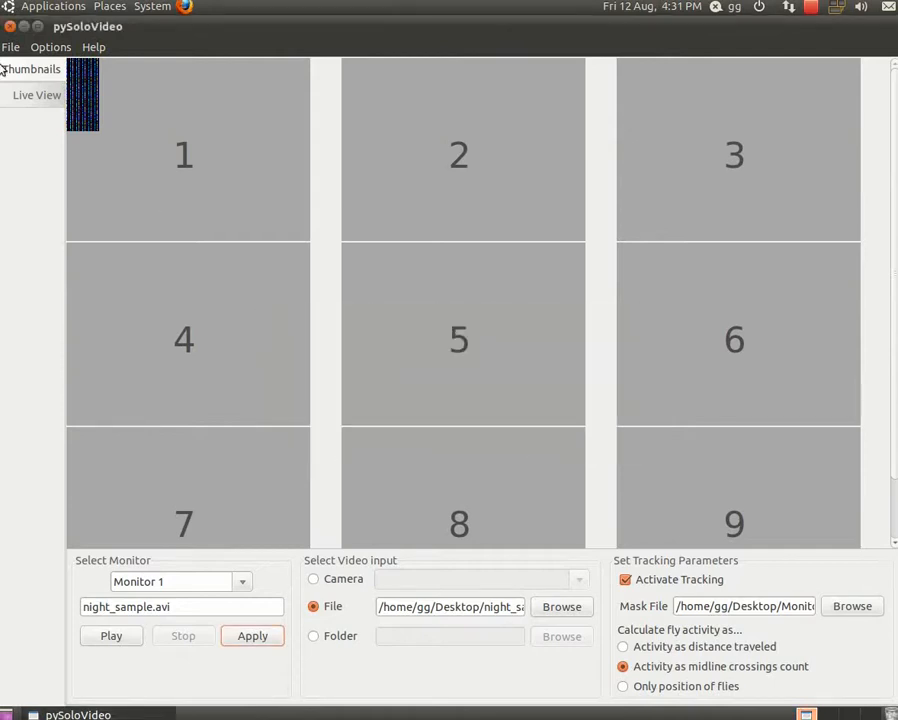
left_click(11, 47)
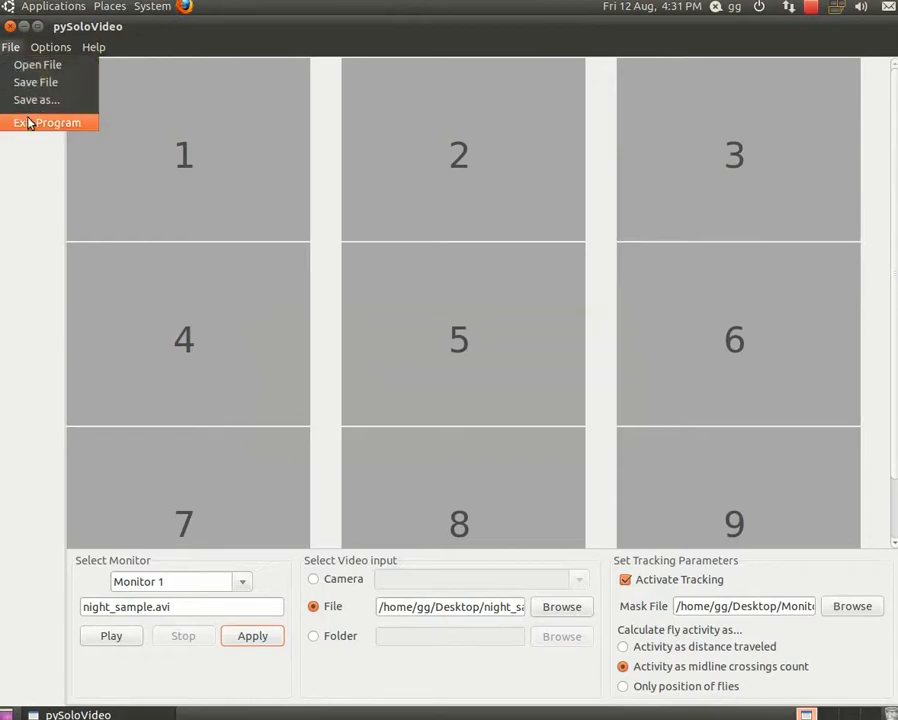
left_click(46, 122)
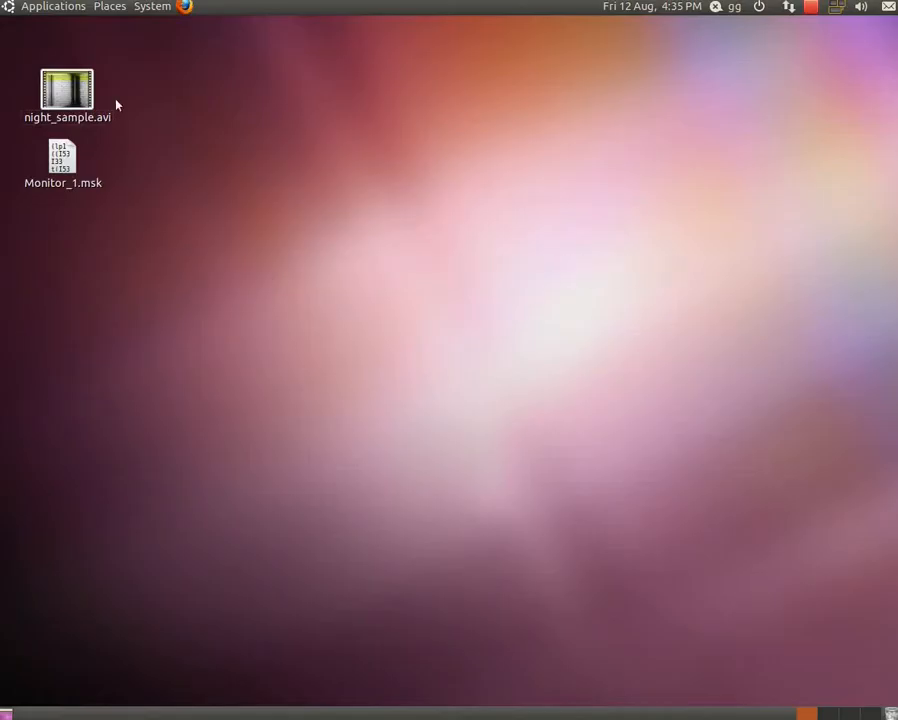
- Launch the pySoloVideo Acquire tool from the desktop menu
left_click(53, 7)
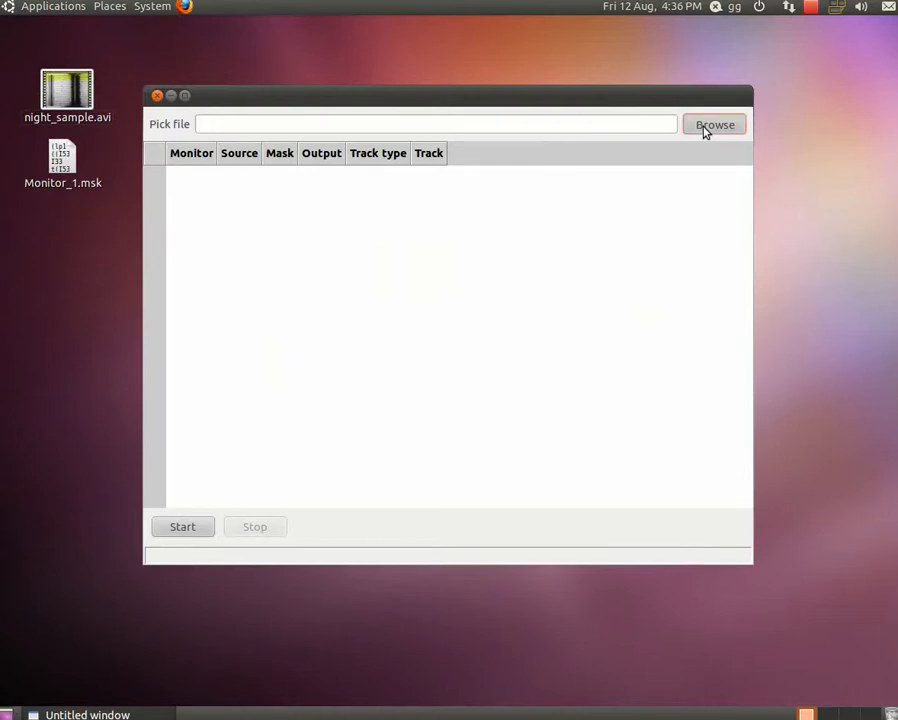
- Load config.cfg into pySoloVideo Acquire and start the acquisition
left_click(714, 124)
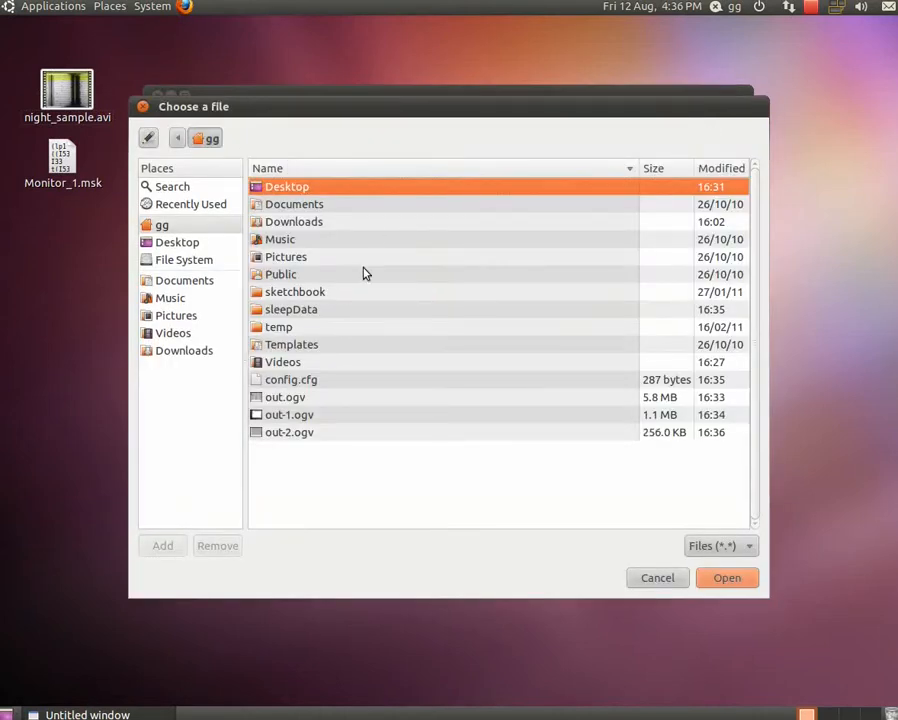
left_click(291, 379)
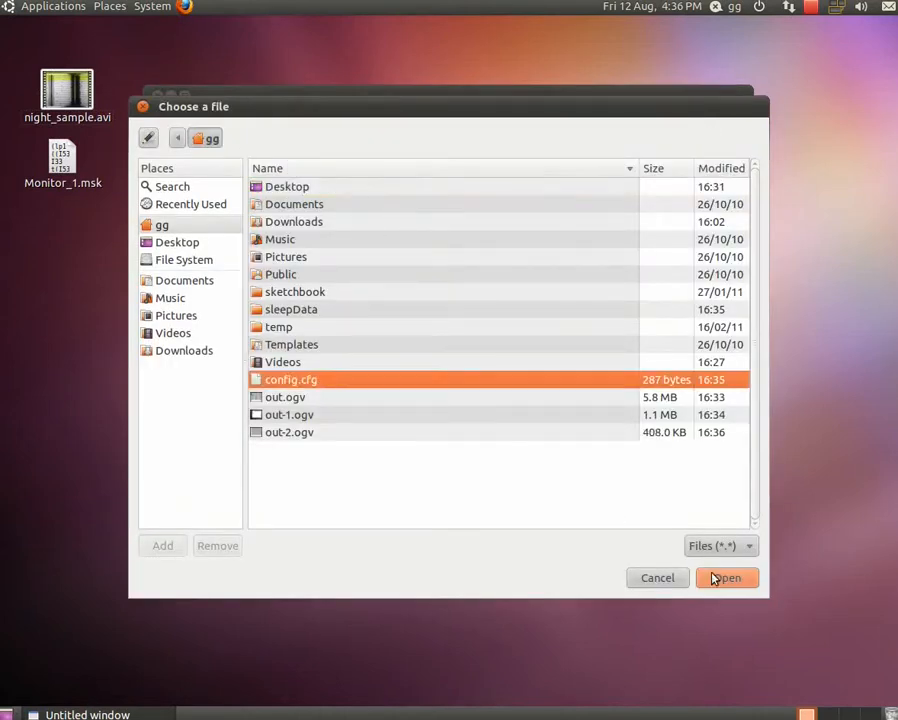
left_click(727, 577)
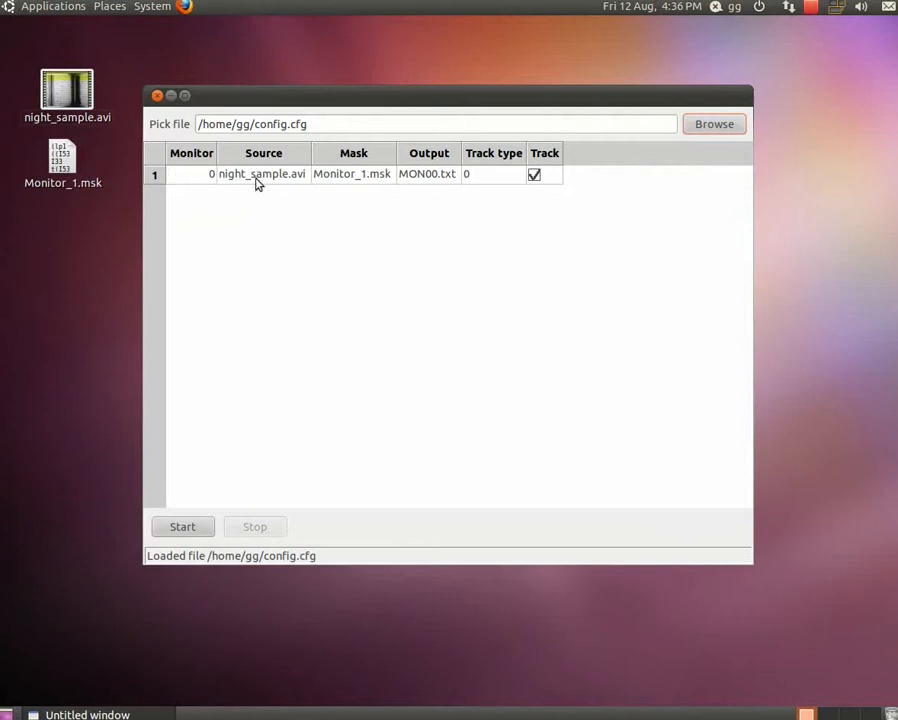
left_click(534, 174)
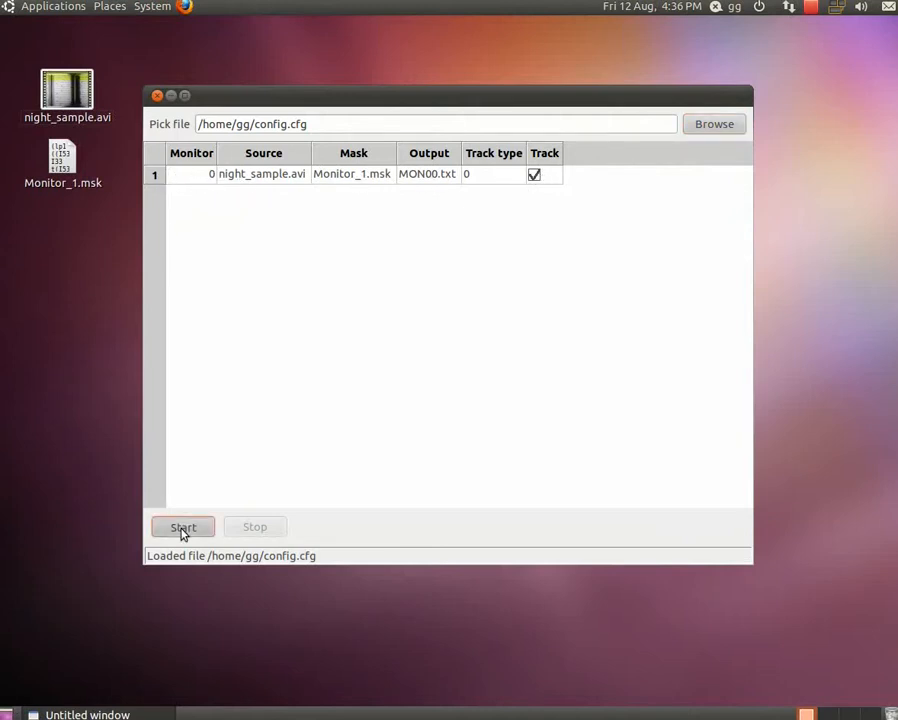
mouse_move(110, 7)
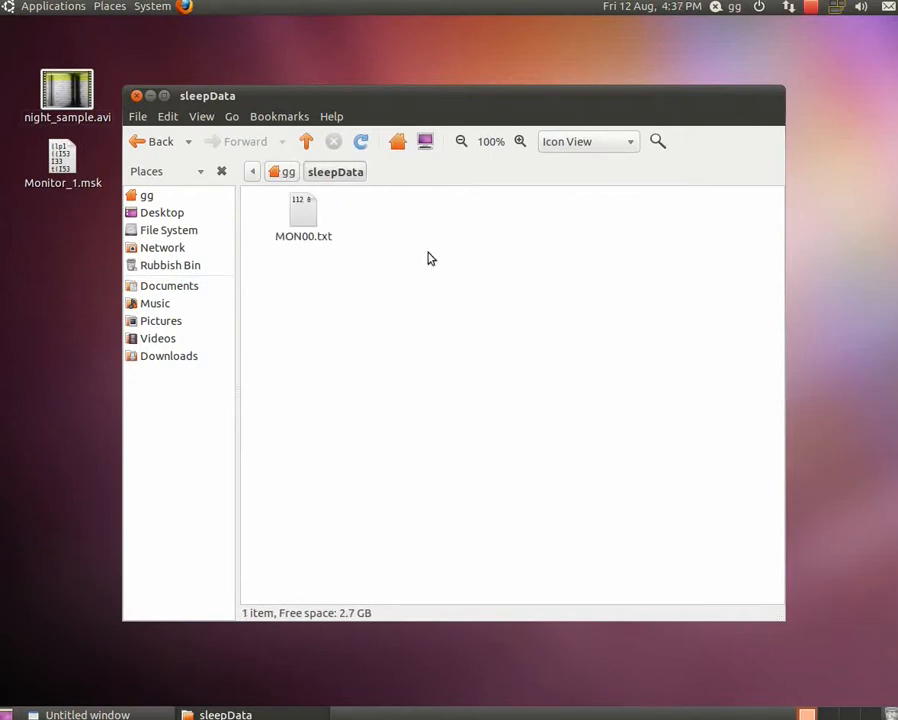
- Open MON00.txt from the sleepData folder in gedit
double_click(303, 210)
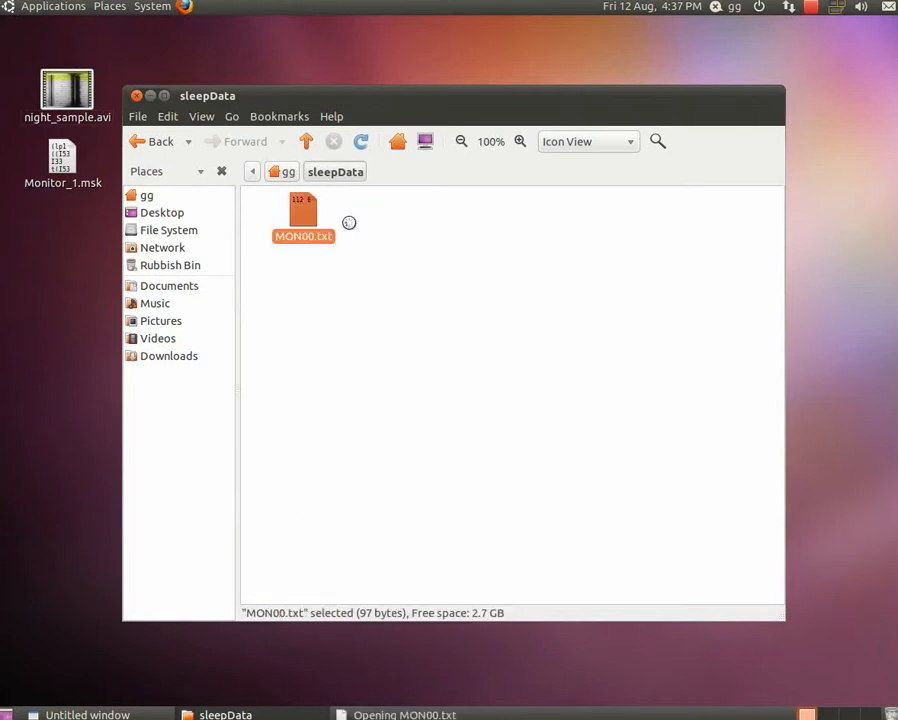
double_click(303, 210)
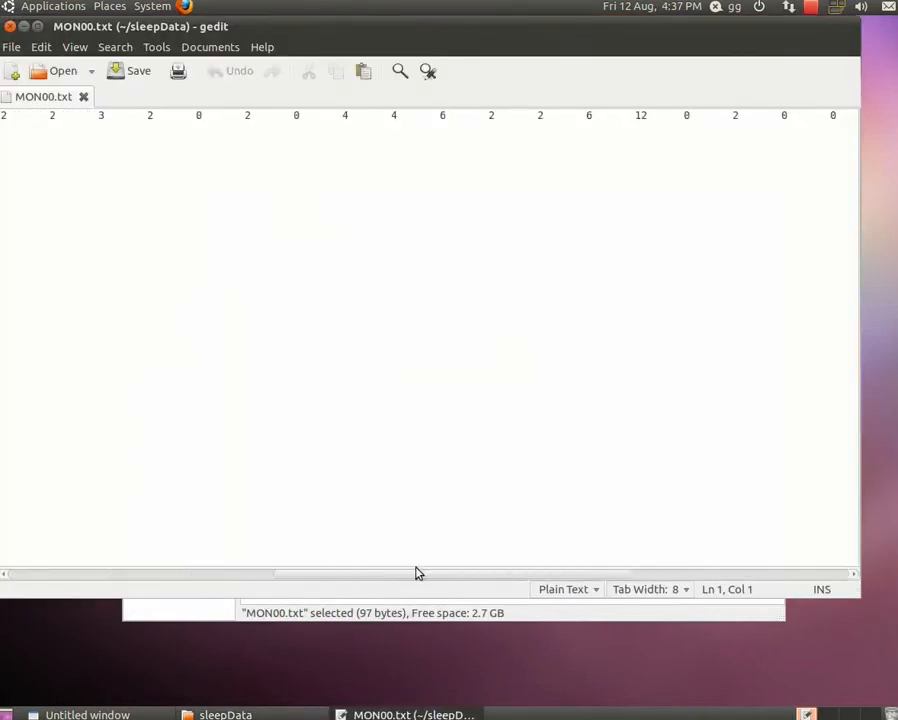